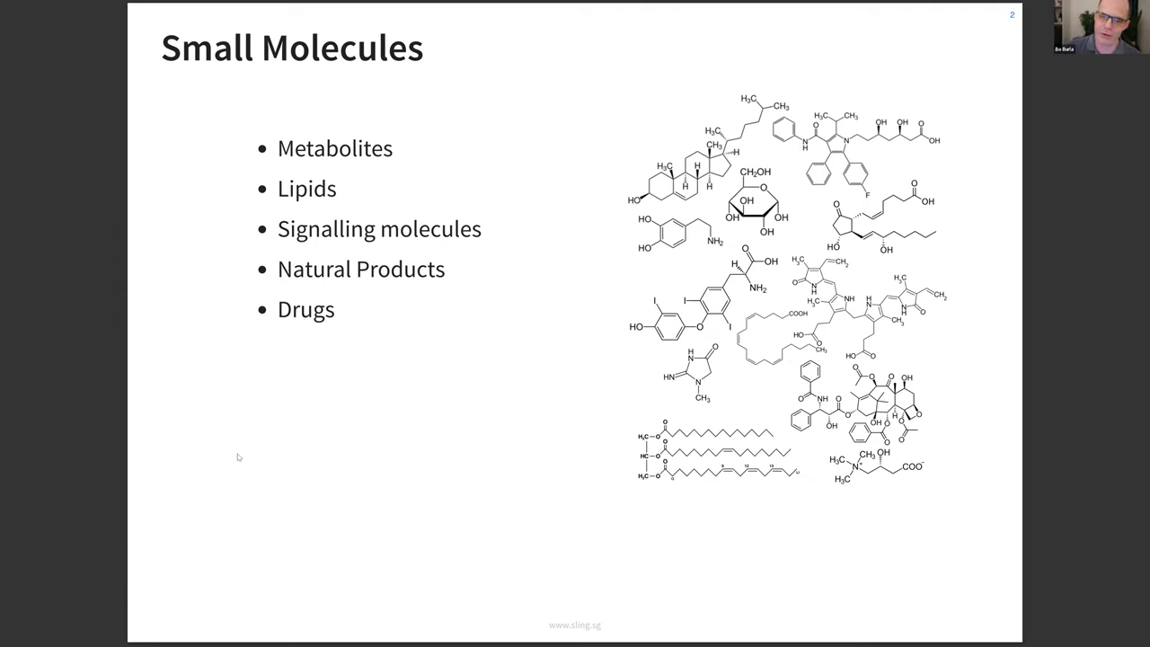
mouse_move(213, 568)
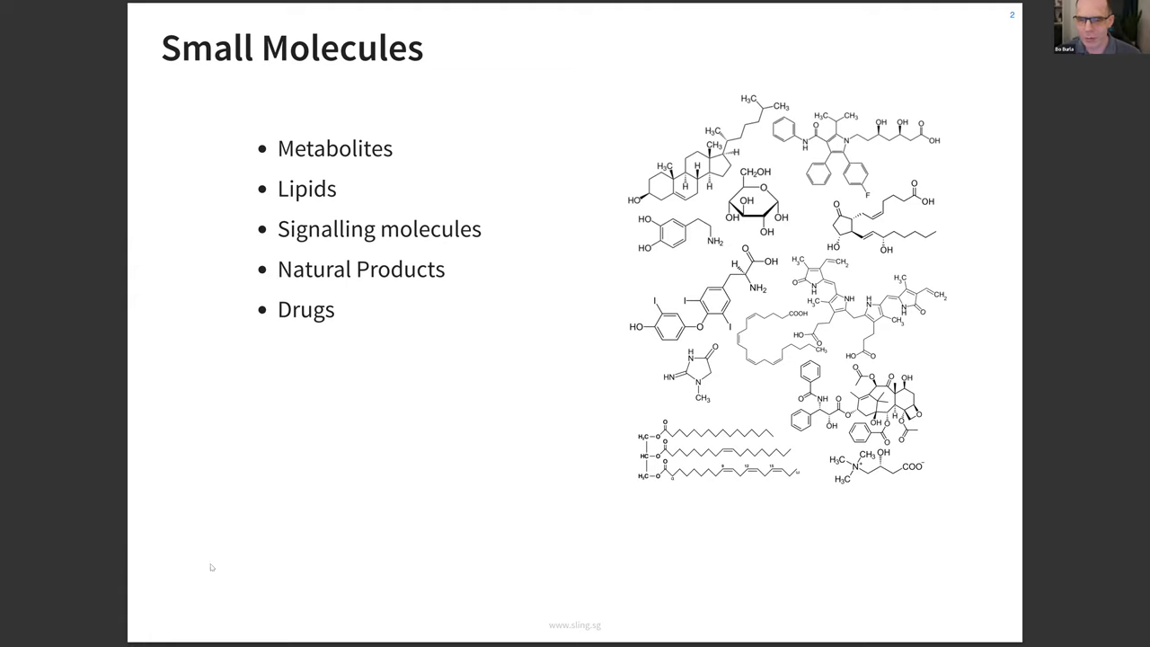
mouse_move(723, 488)
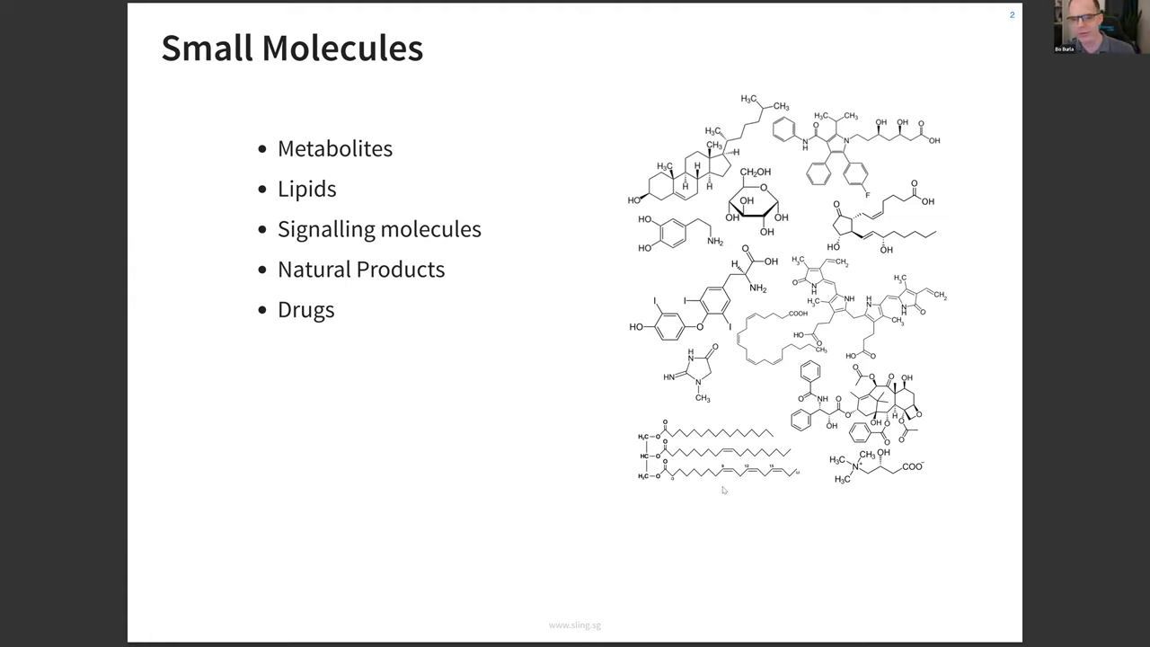
mouse_move(735, 510)
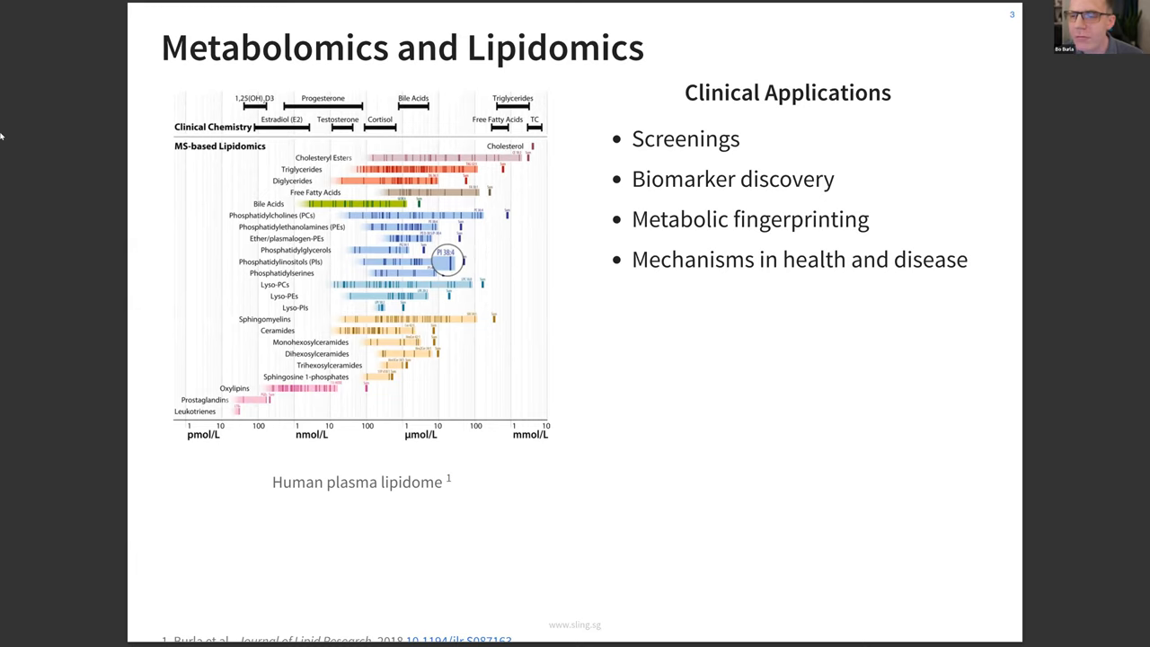
mouse_move(450, 97)
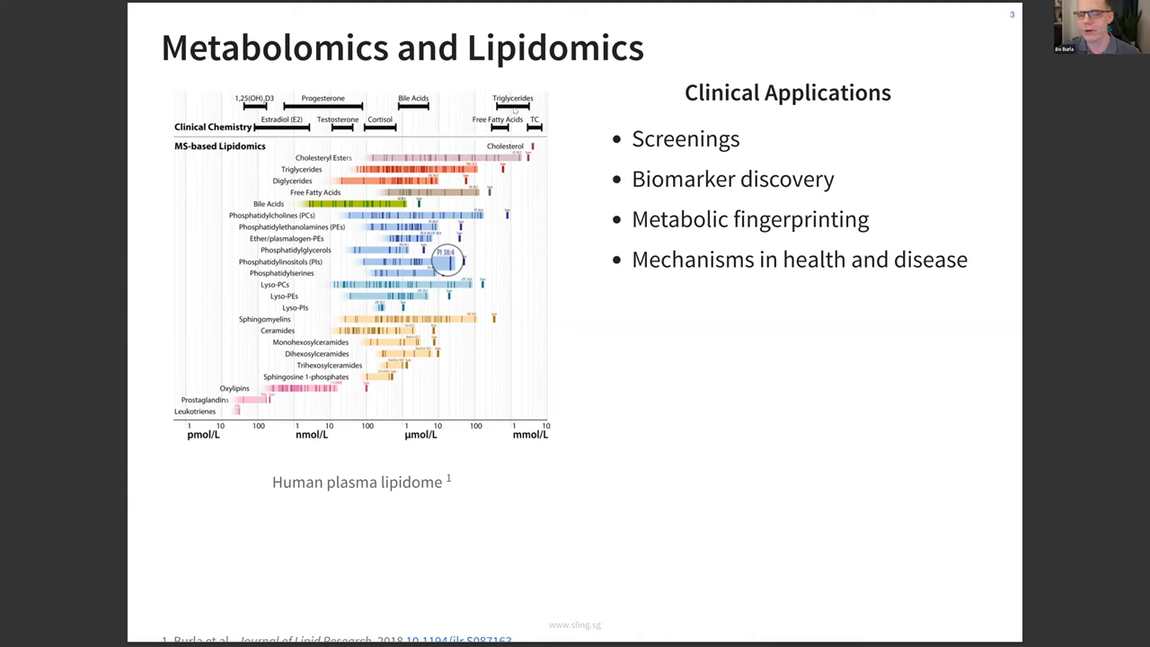
mouse_move(403, 119)
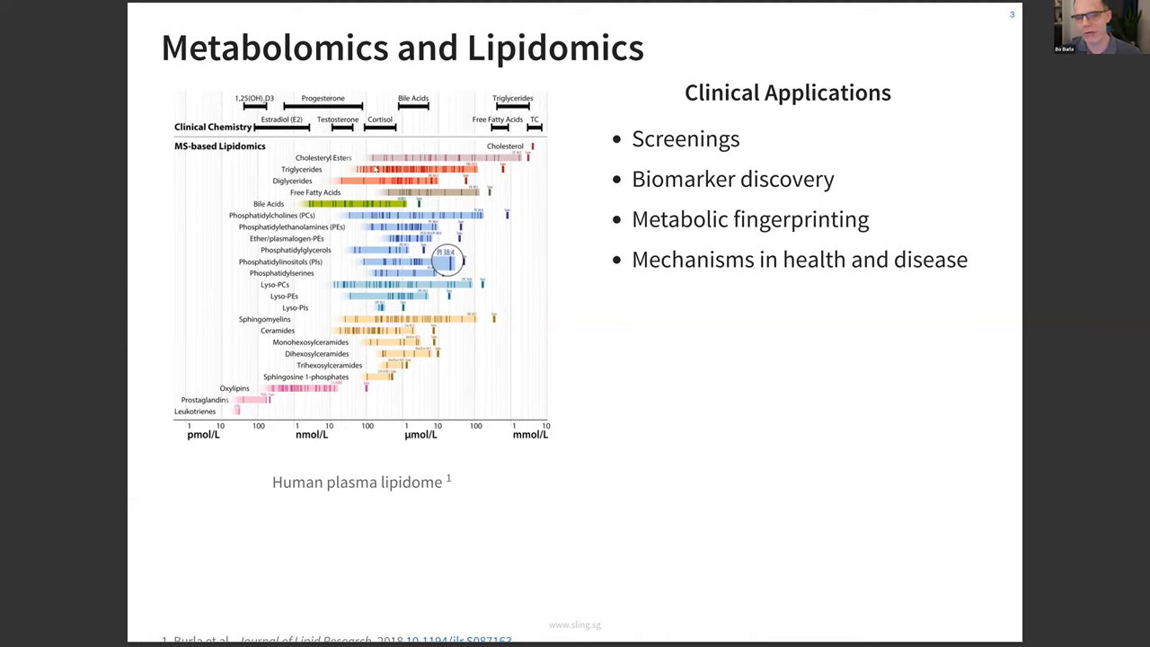
mouse_move(482, 171)
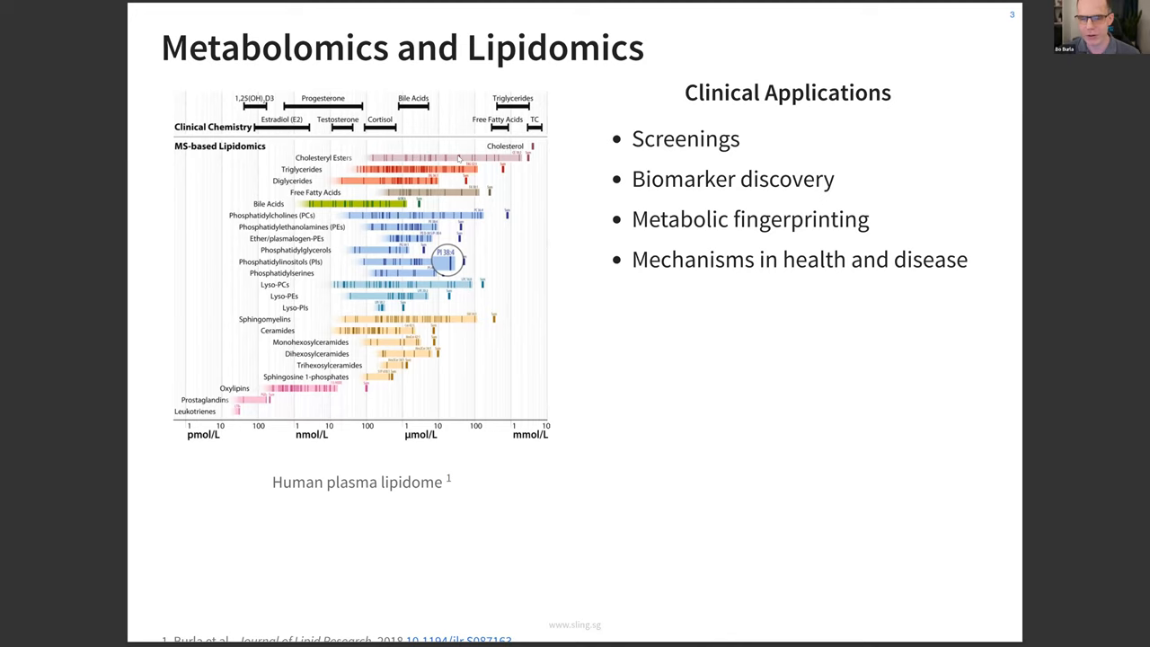
mouse_move(636, 153)
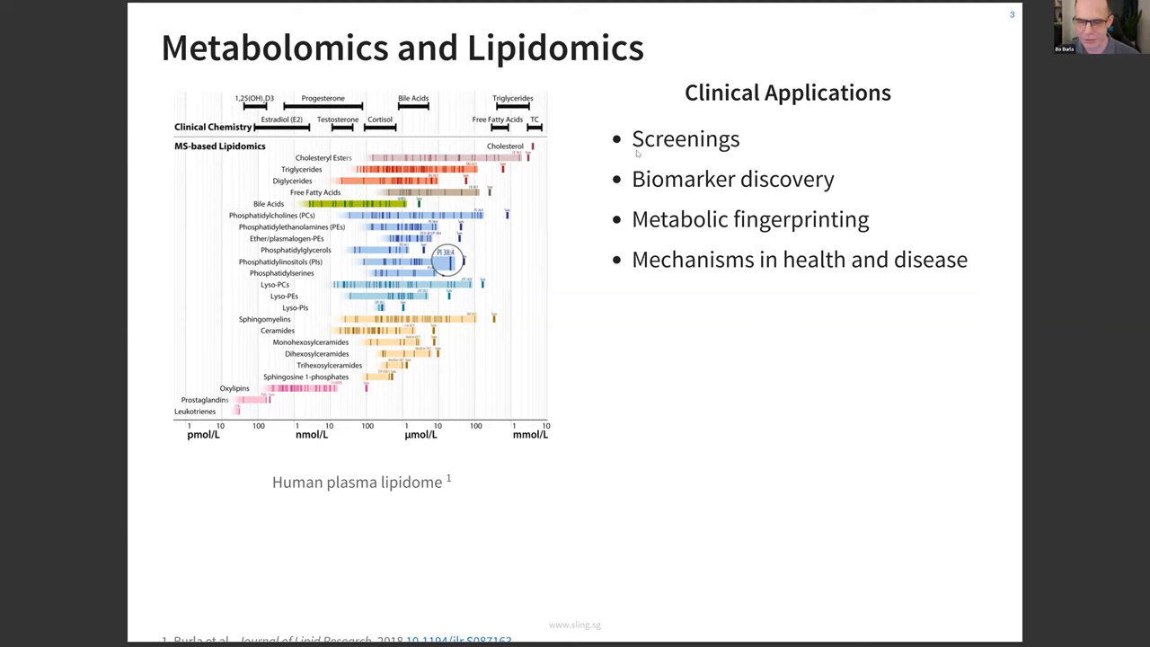
mouse_move(157, 412)
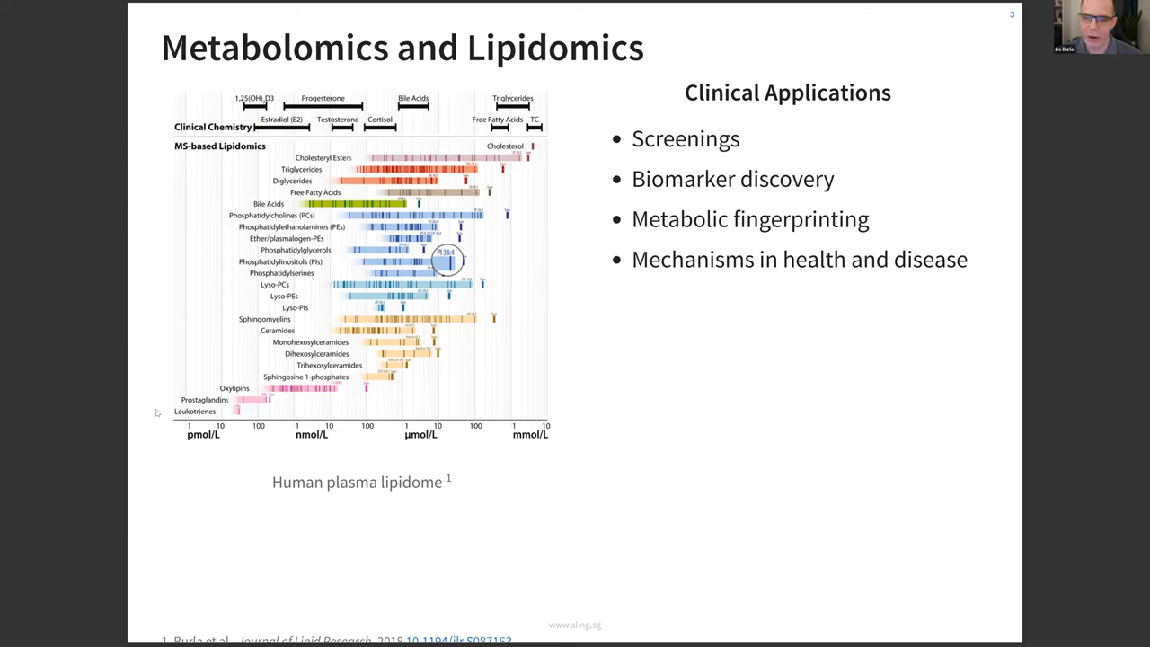
mouse_move(428, 332)
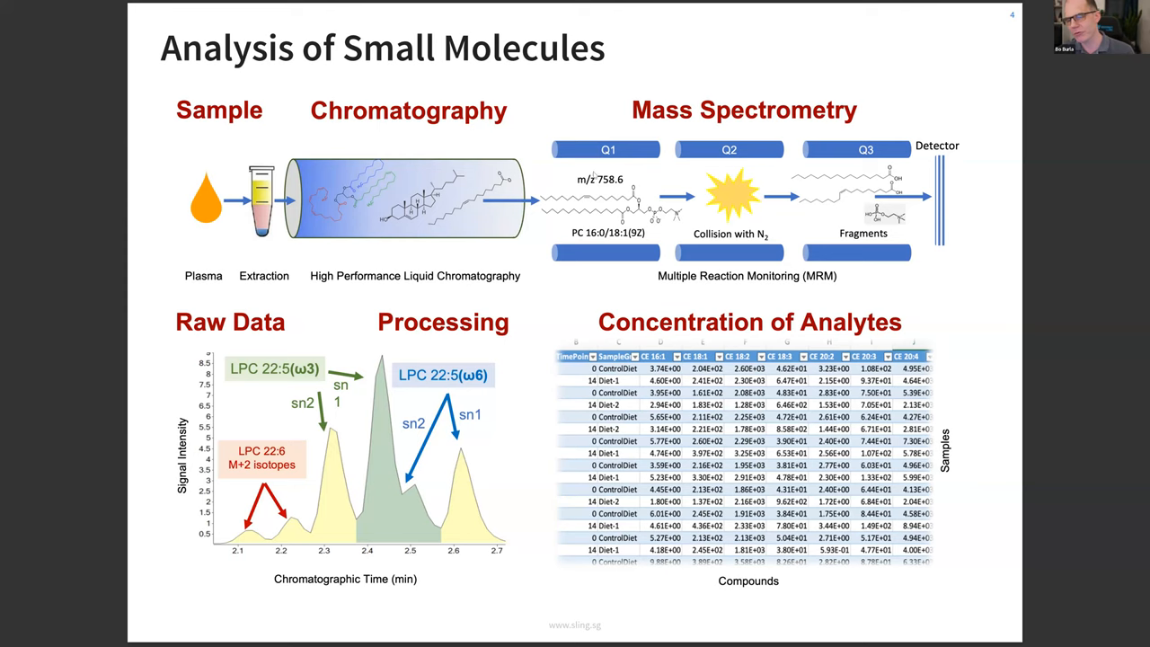
mouse_move(695, 192)
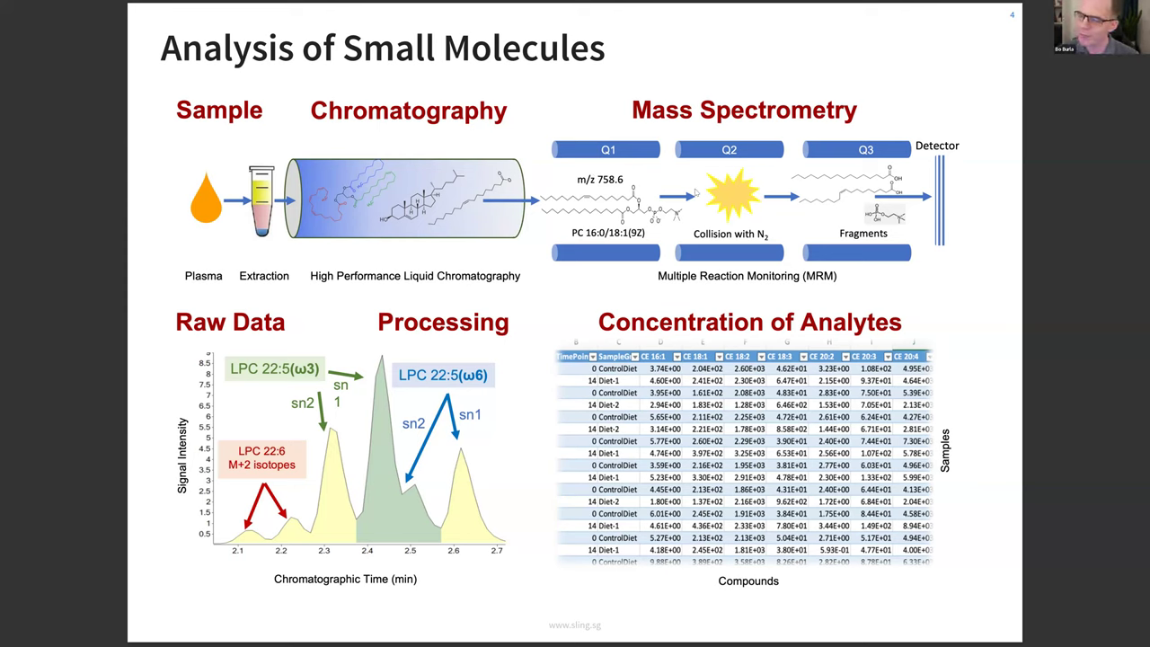
mouse_move(712, 196)
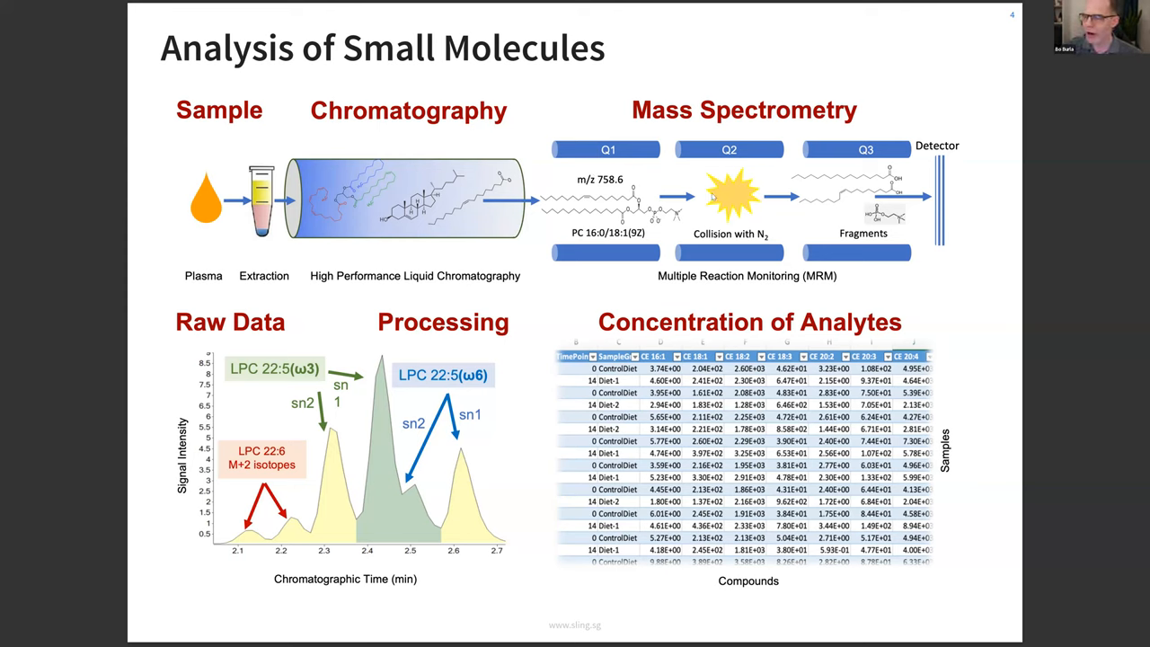
mouse_move(787, 219)
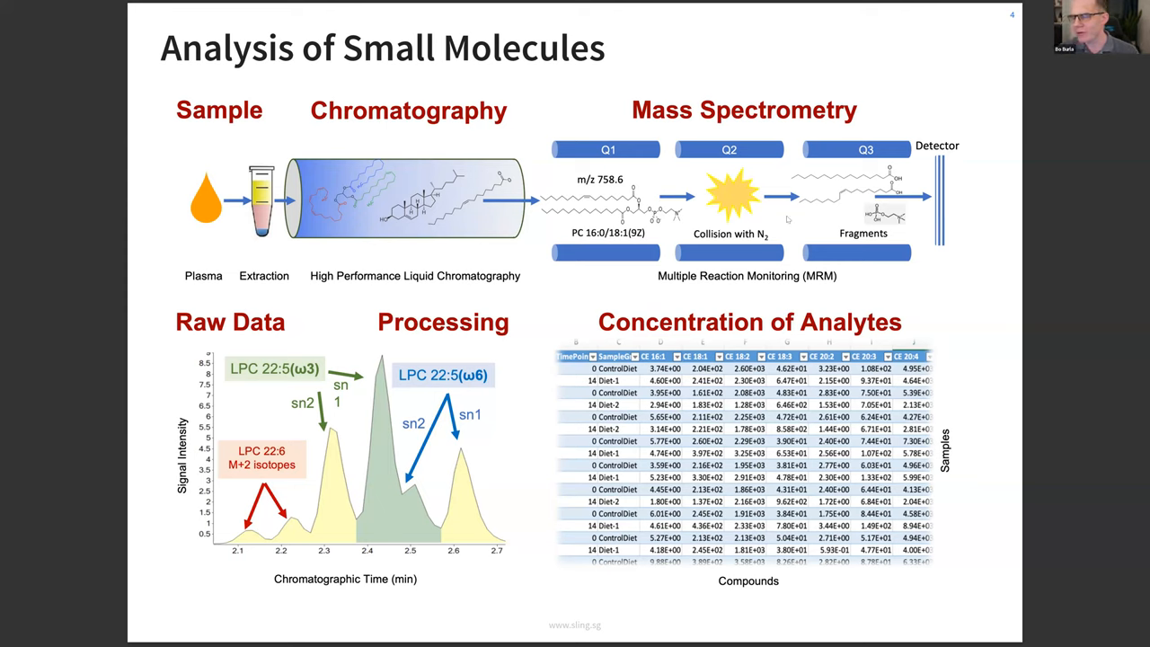
mouse_move(941, 57)
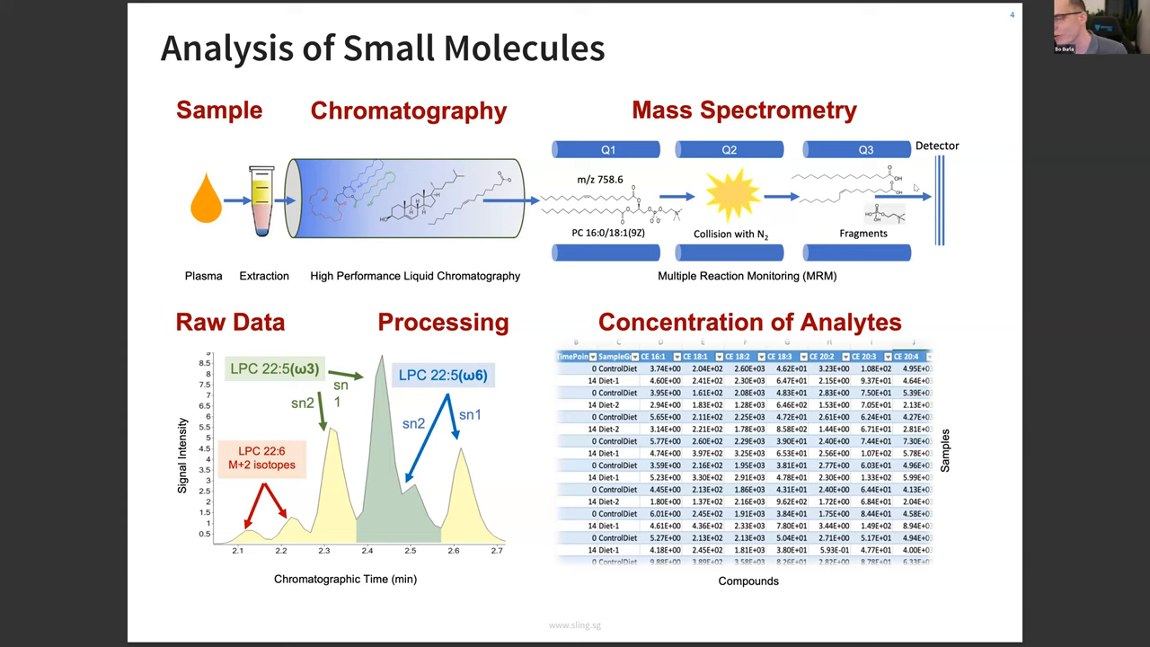
mouse_move(192, 541)
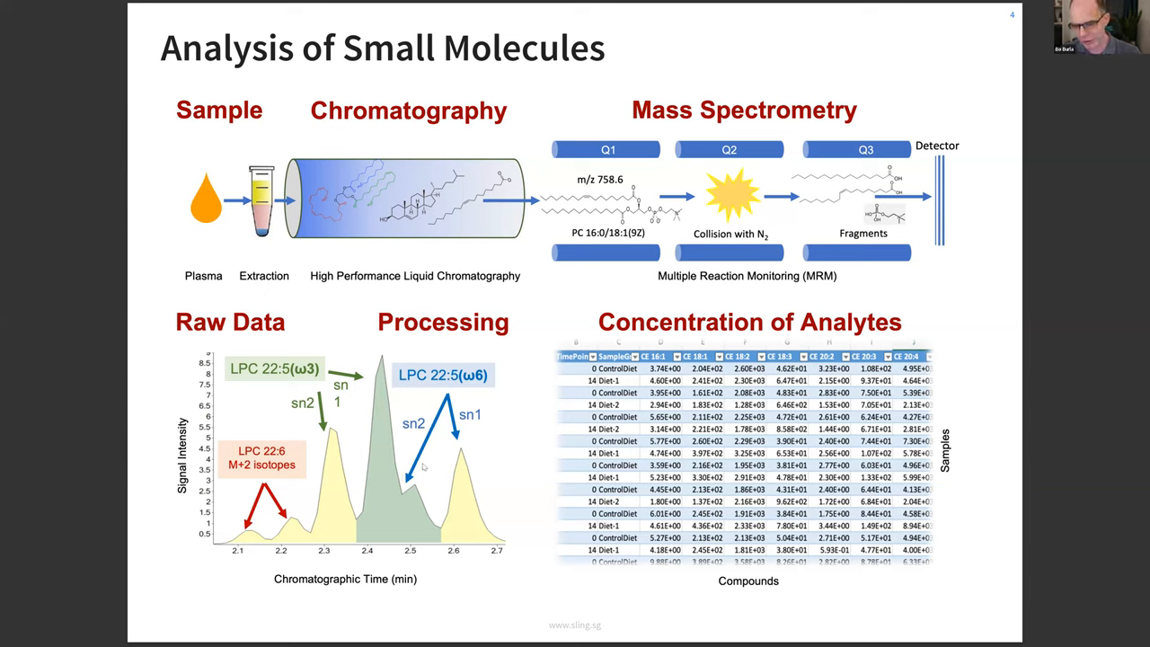
mouse_move(420, 460)
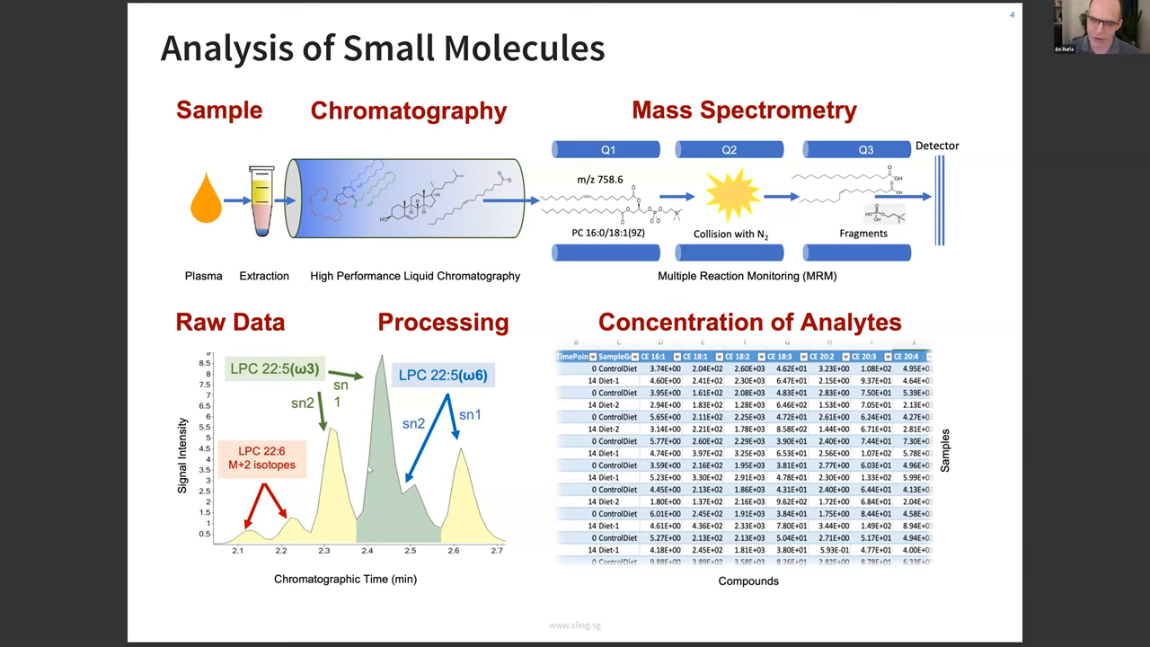
mouse_move(467, 446)
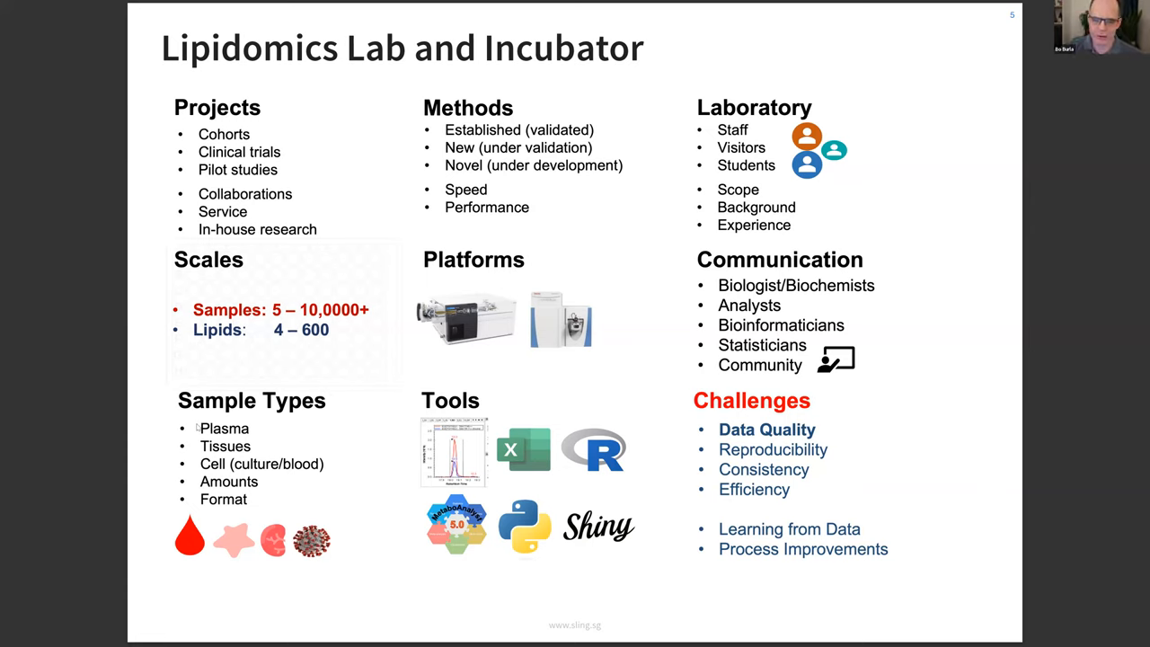
mouse_move(258, 255)
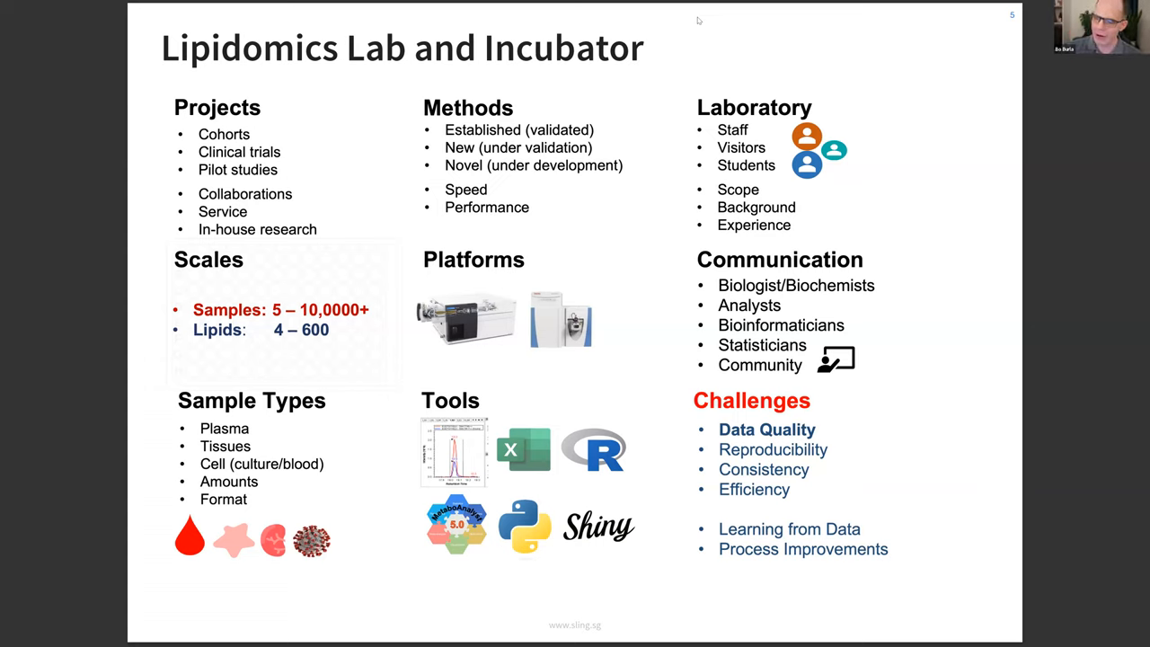
mouse_move(435, 76)
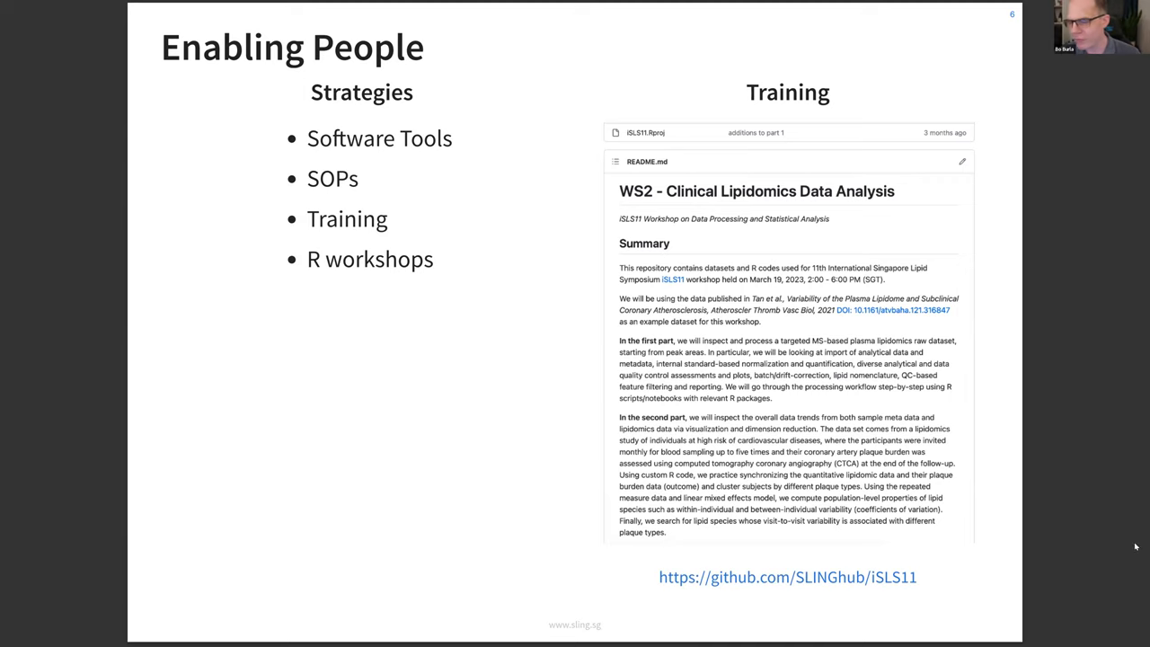
mouse_move(709, 234)
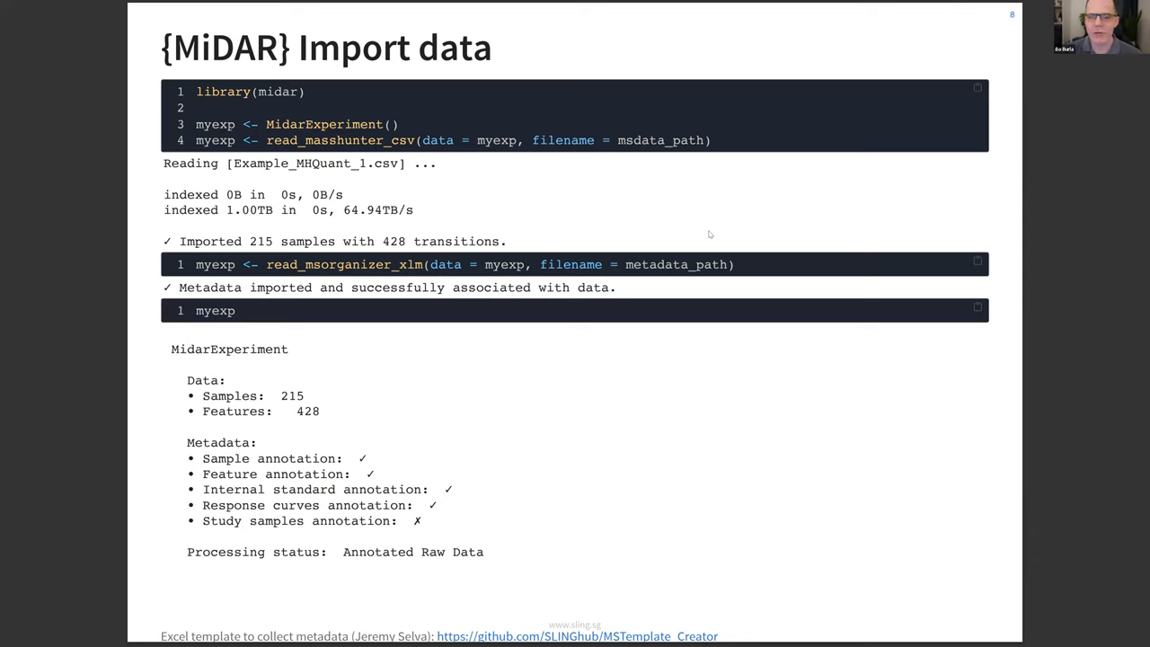
mouse_move(984, 530)
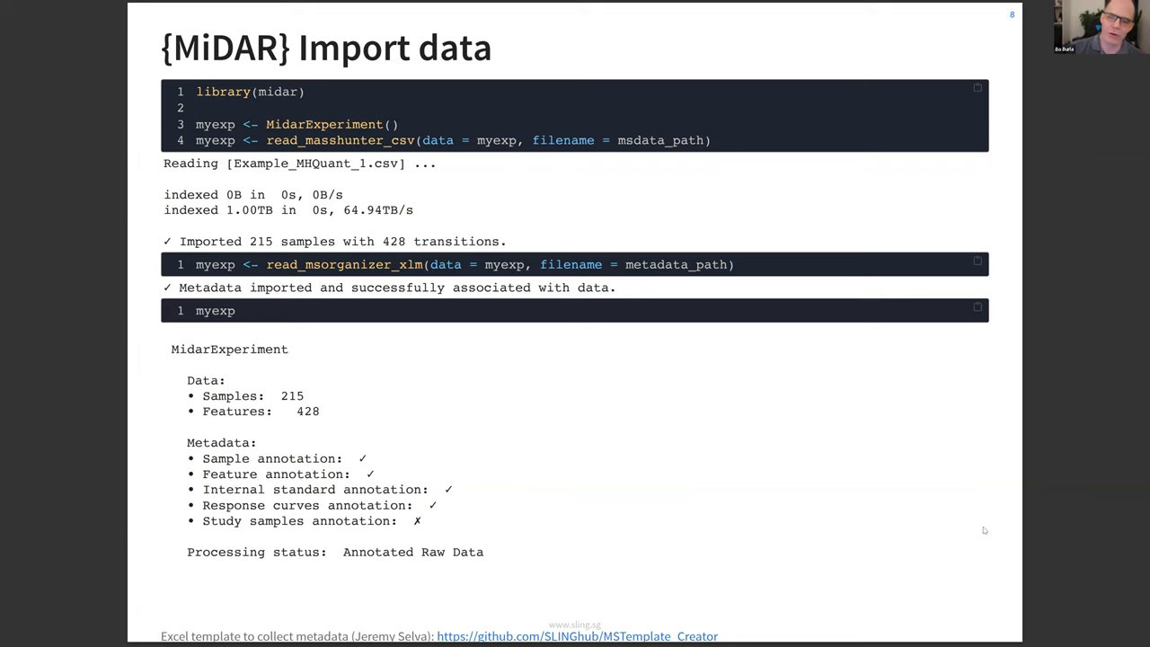
mouse_move(791, 636)
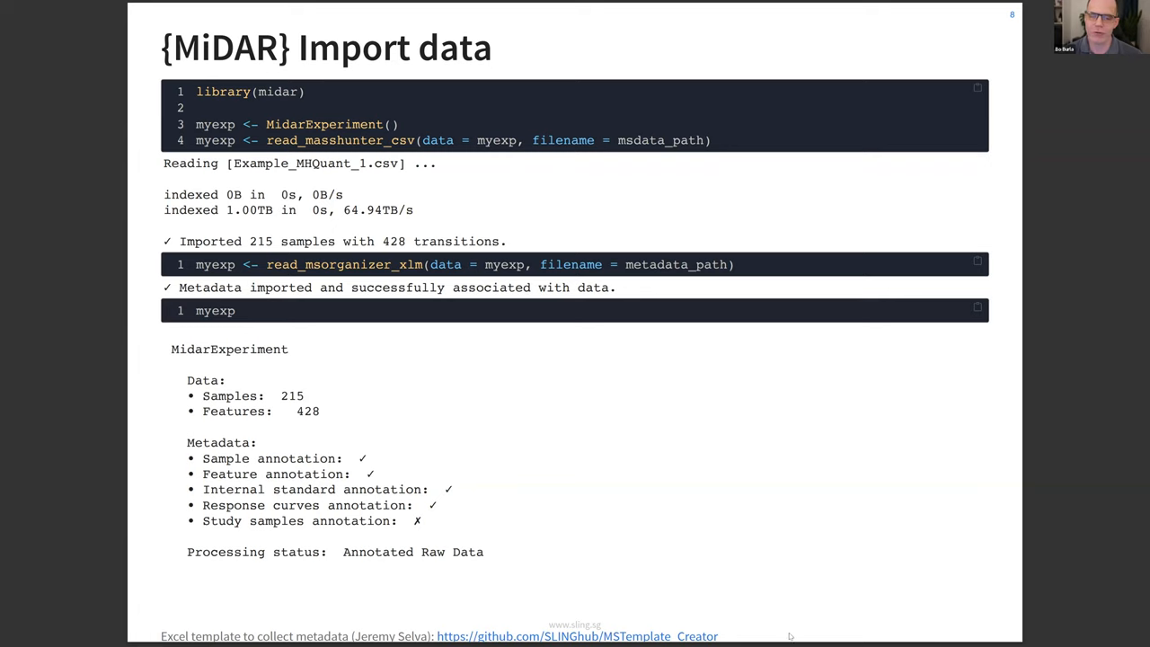
mouse_move(765, 593)
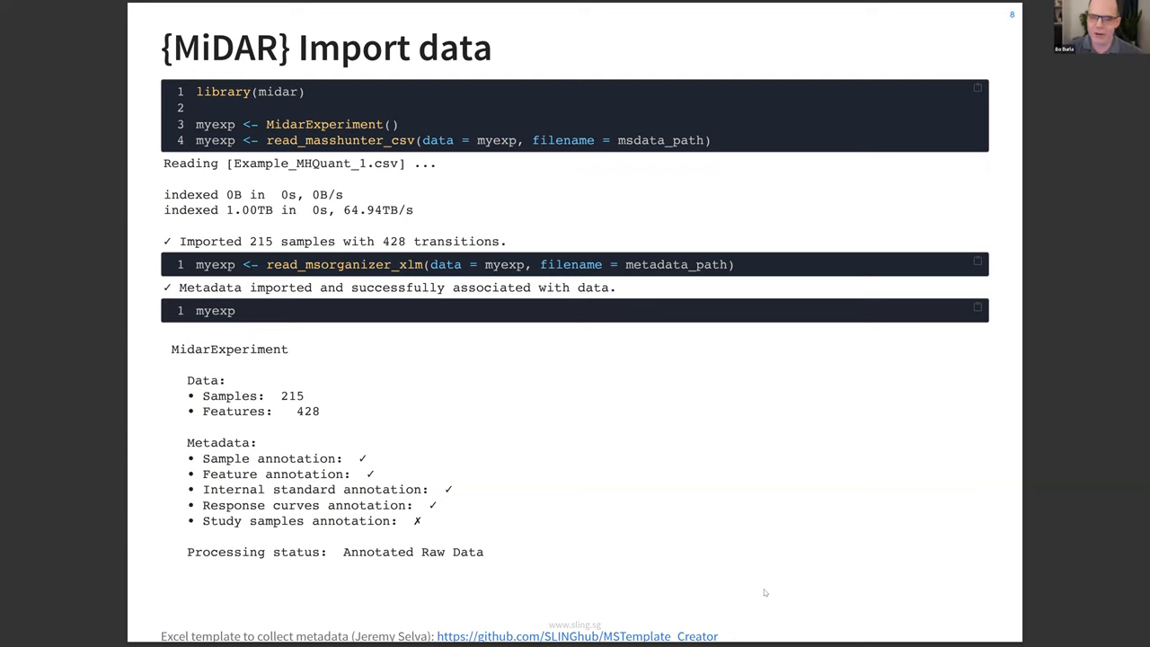
mouse_move(373, 317)
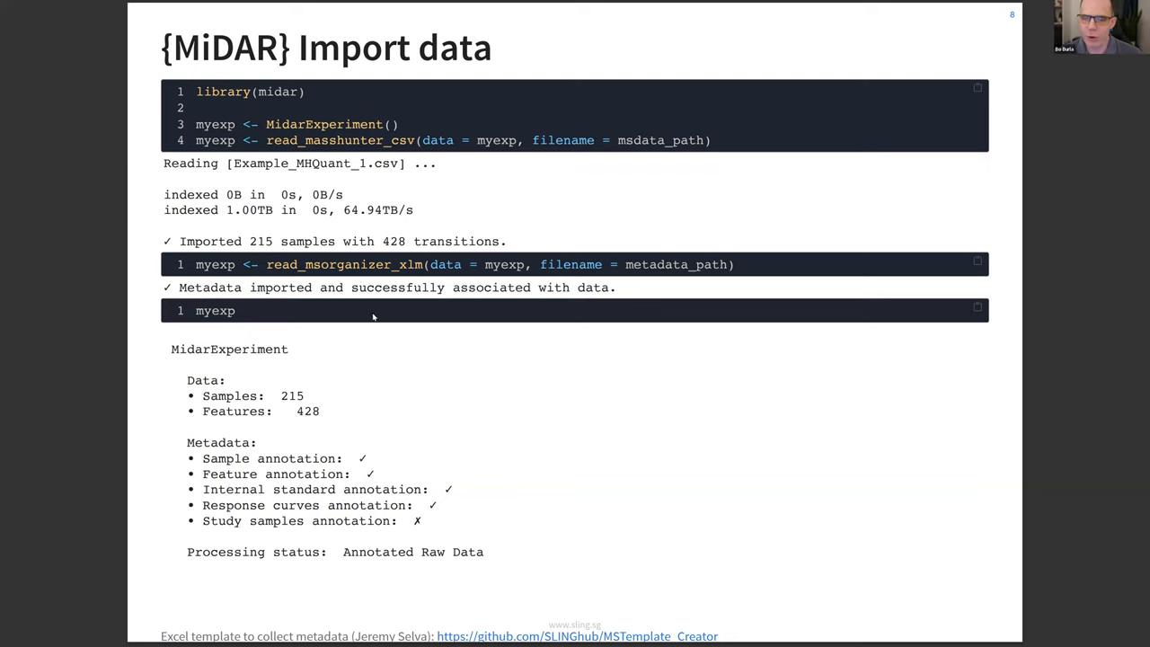
mouse_move(316, 262)
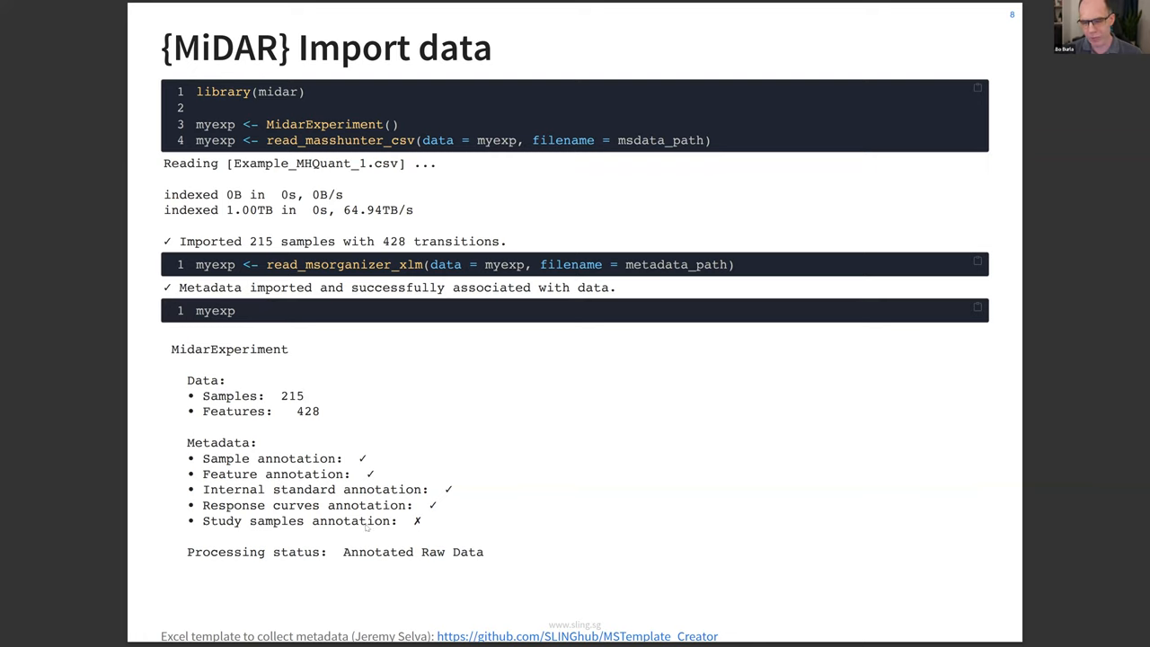
mouse_move(276, 568)
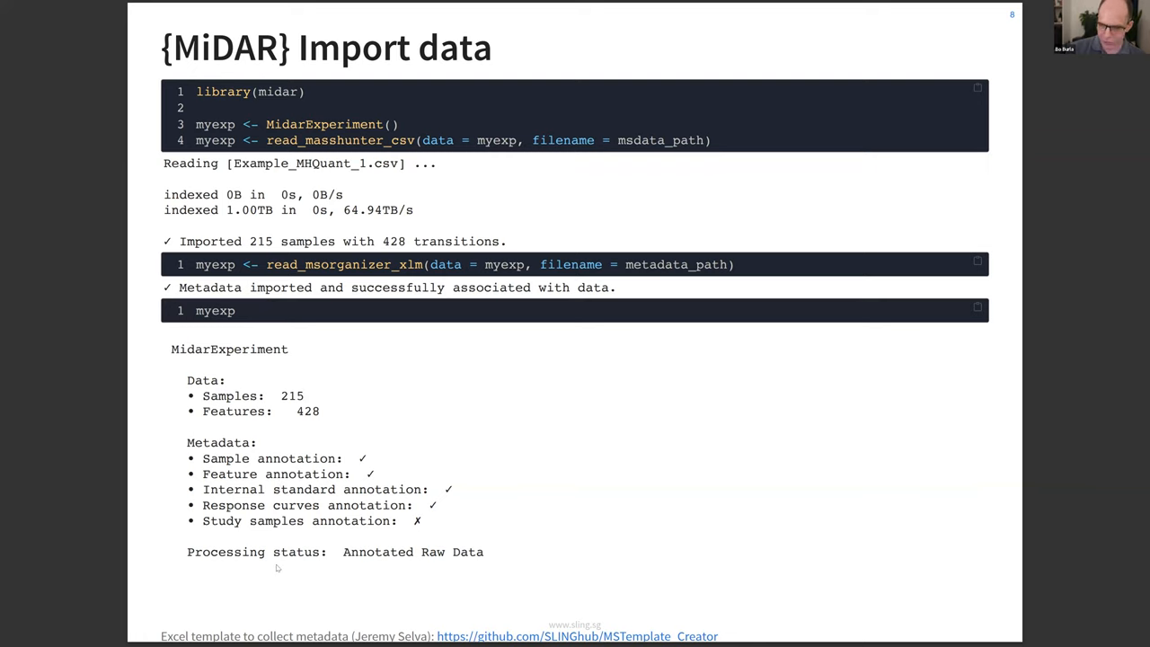
mouse_move(219, 593)
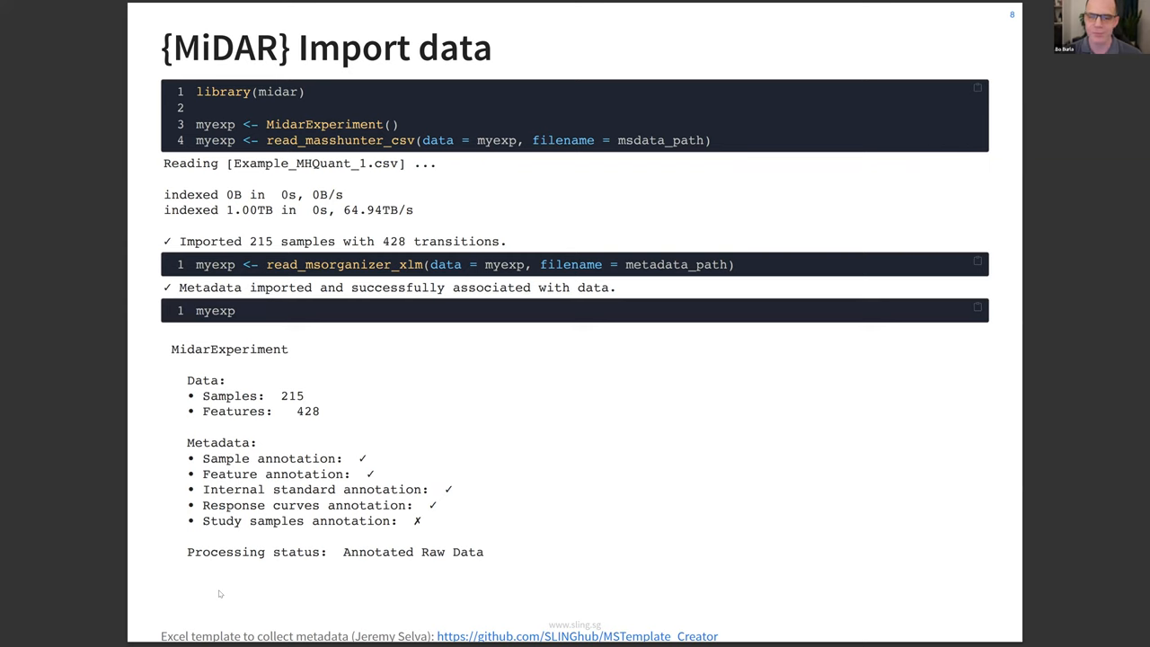
Show the Data Pre-Processing slide on normalization, quantitation and QC filtering (95 of 428 features pass).
key(Right)
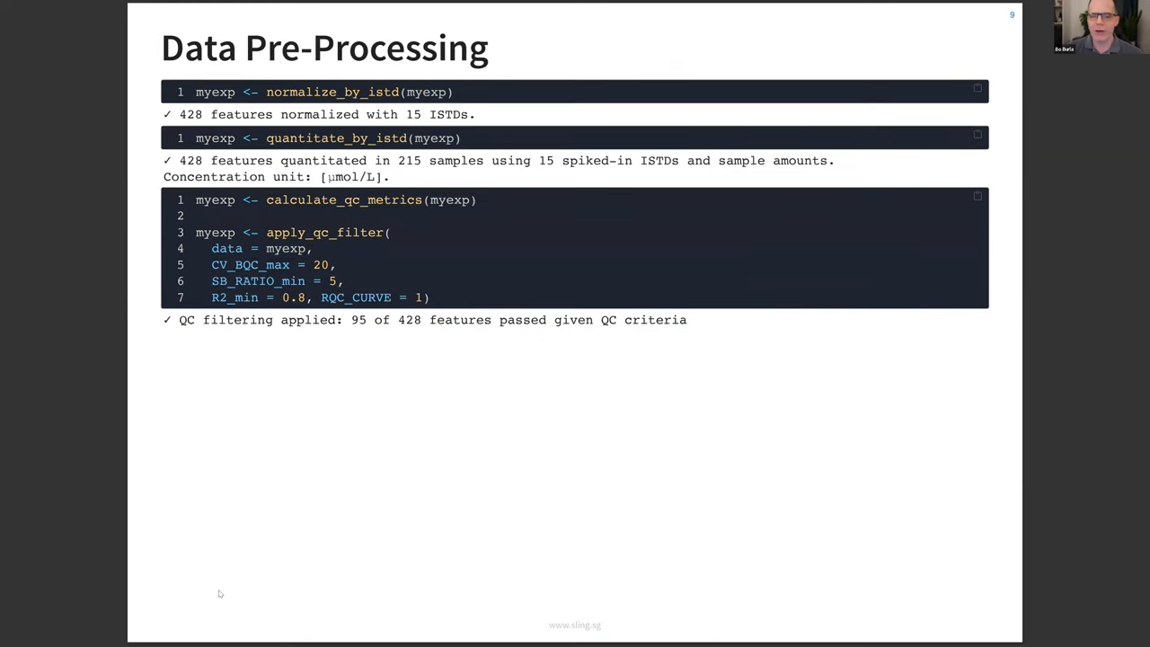
mouse_move(368, 392)
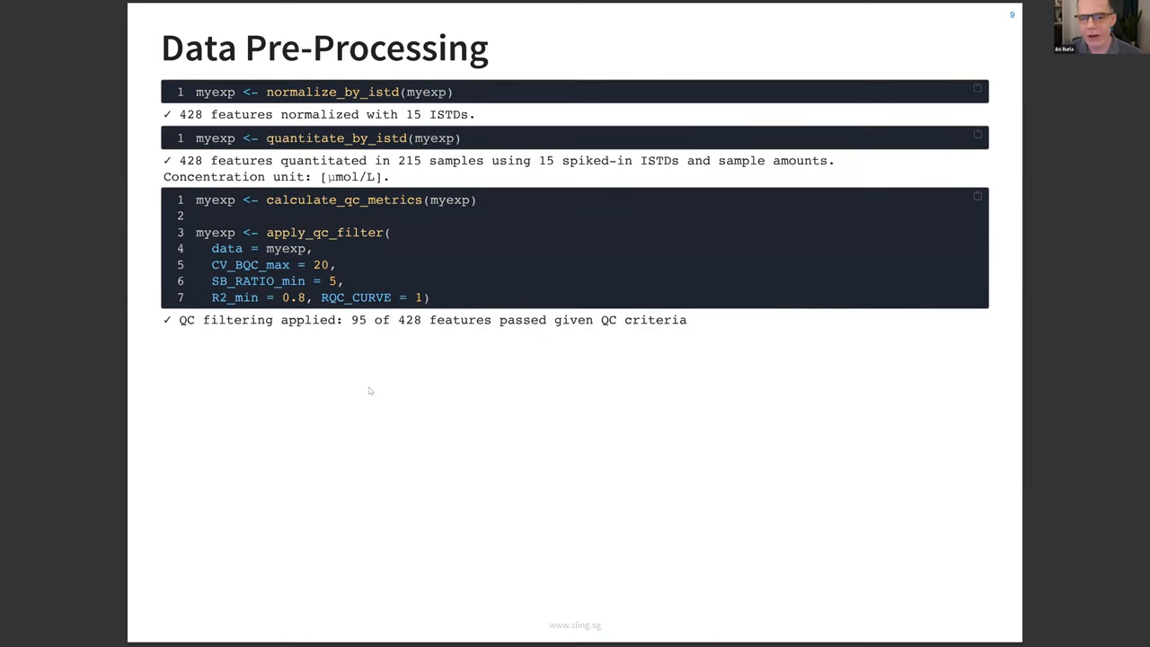
mouse_move(493, 345)
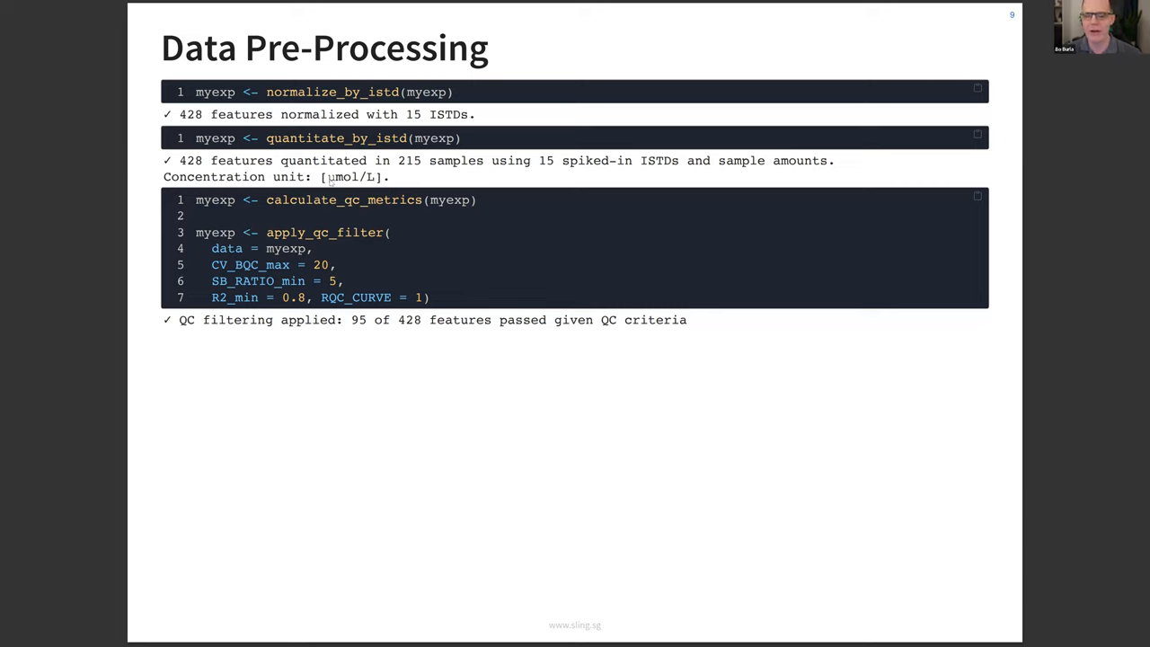
mouse_move(398, 176)
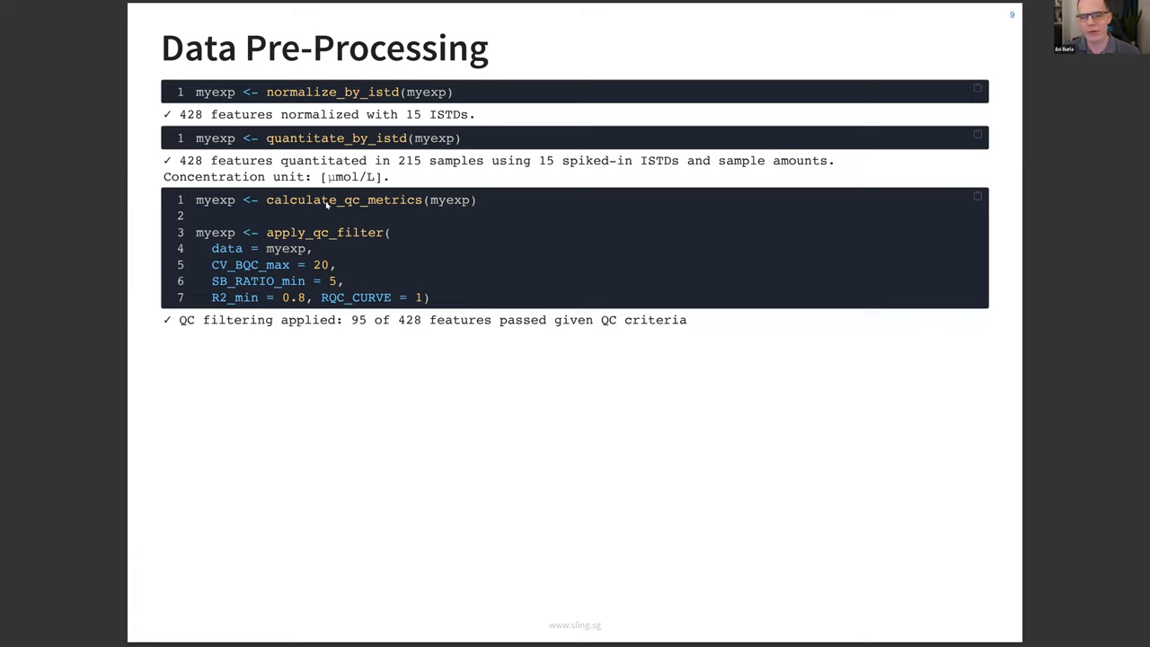
mouse_move(294, 220)
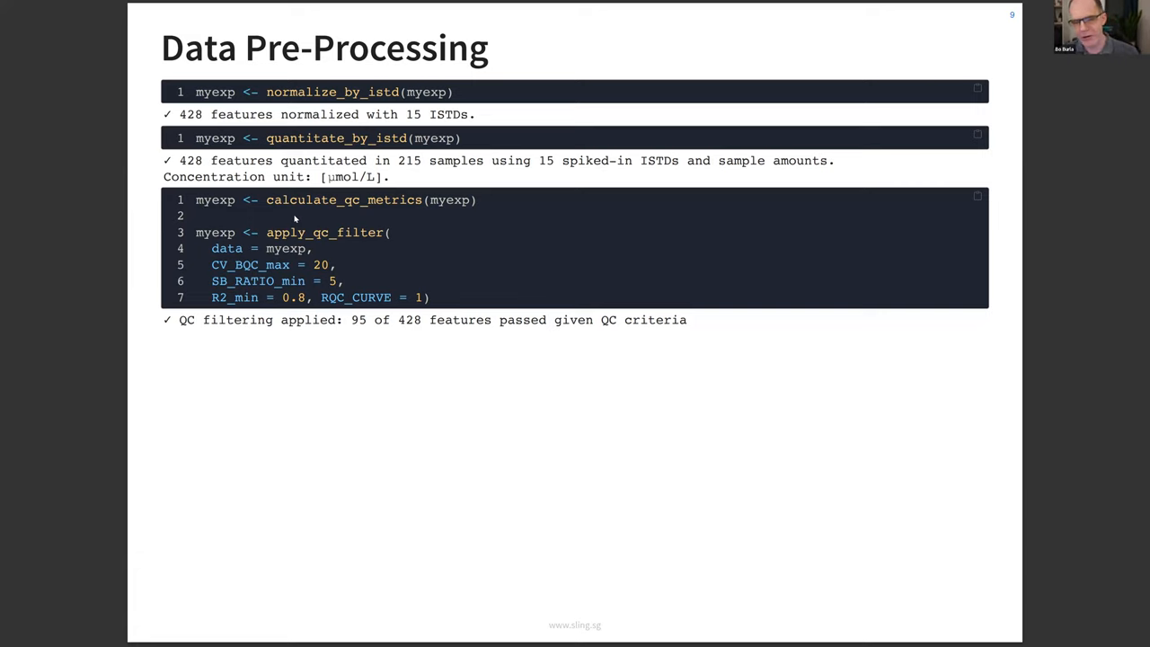
mouse_move(314, 266)
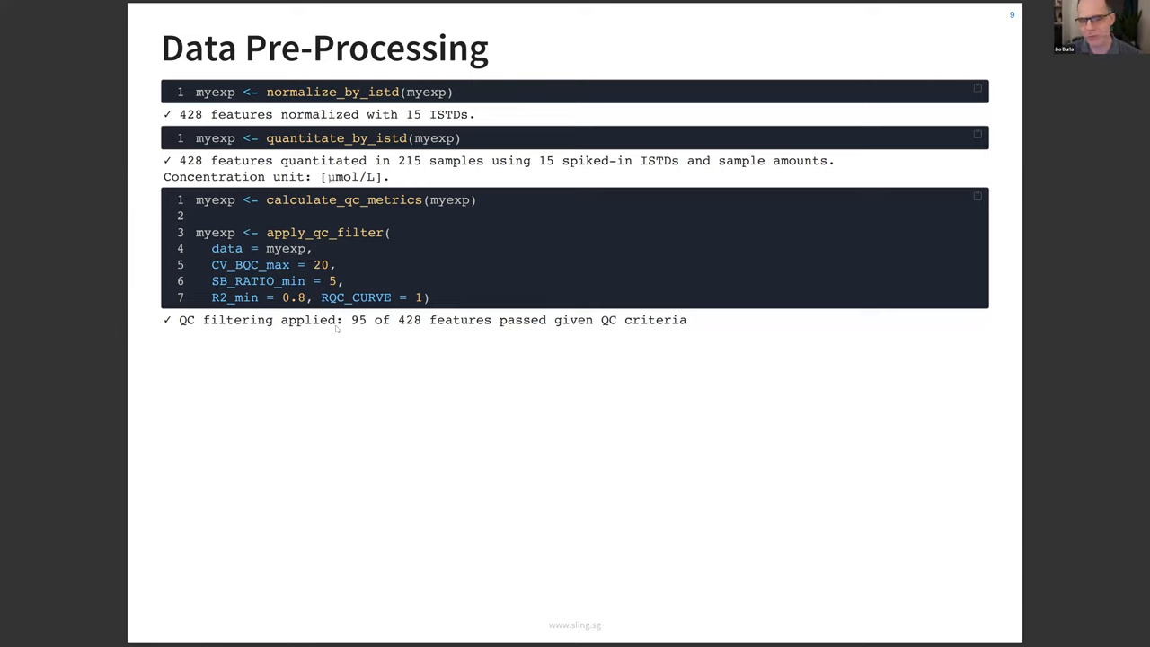
mouse_move(349, 329)
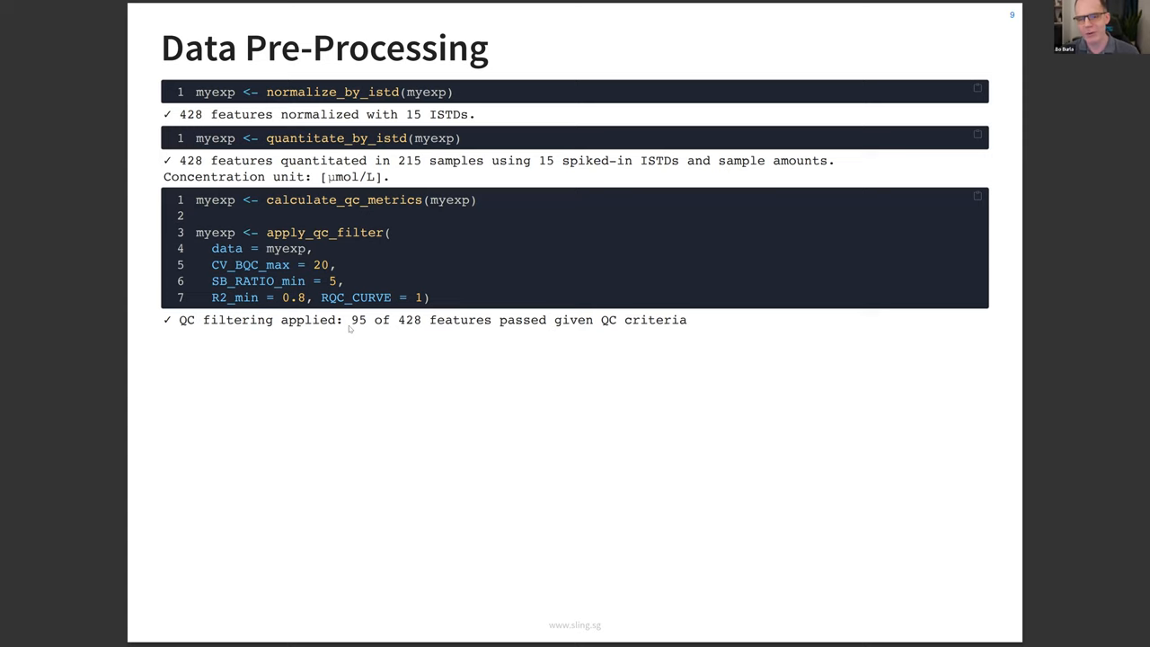
key(Right)
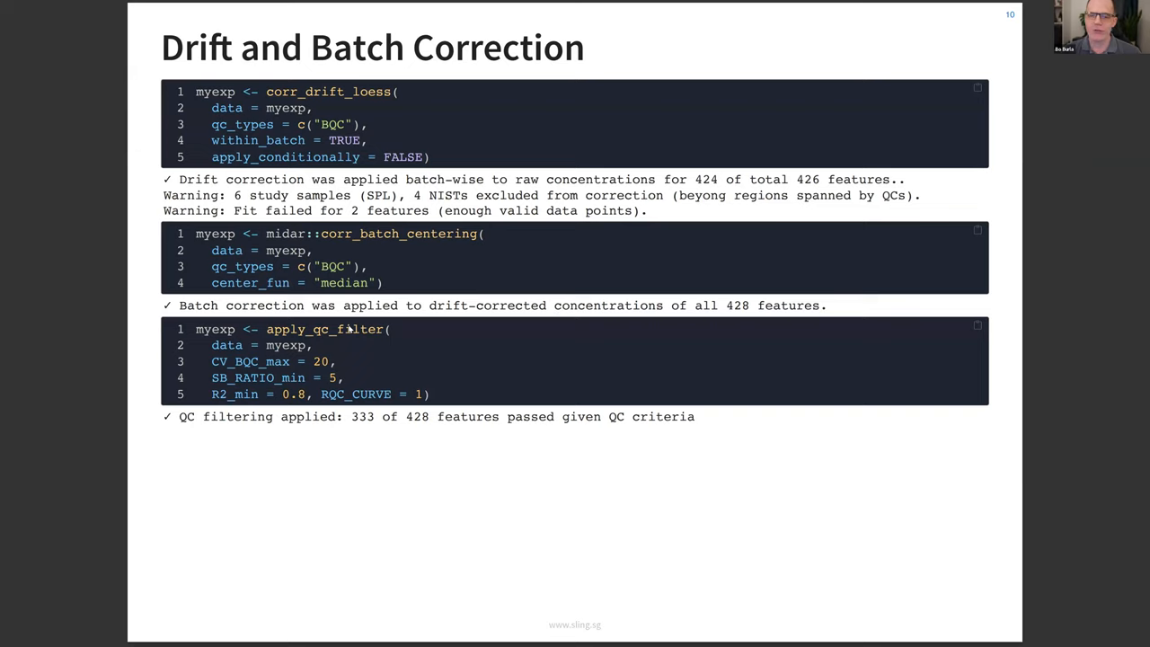
mouse_move(338, 86)
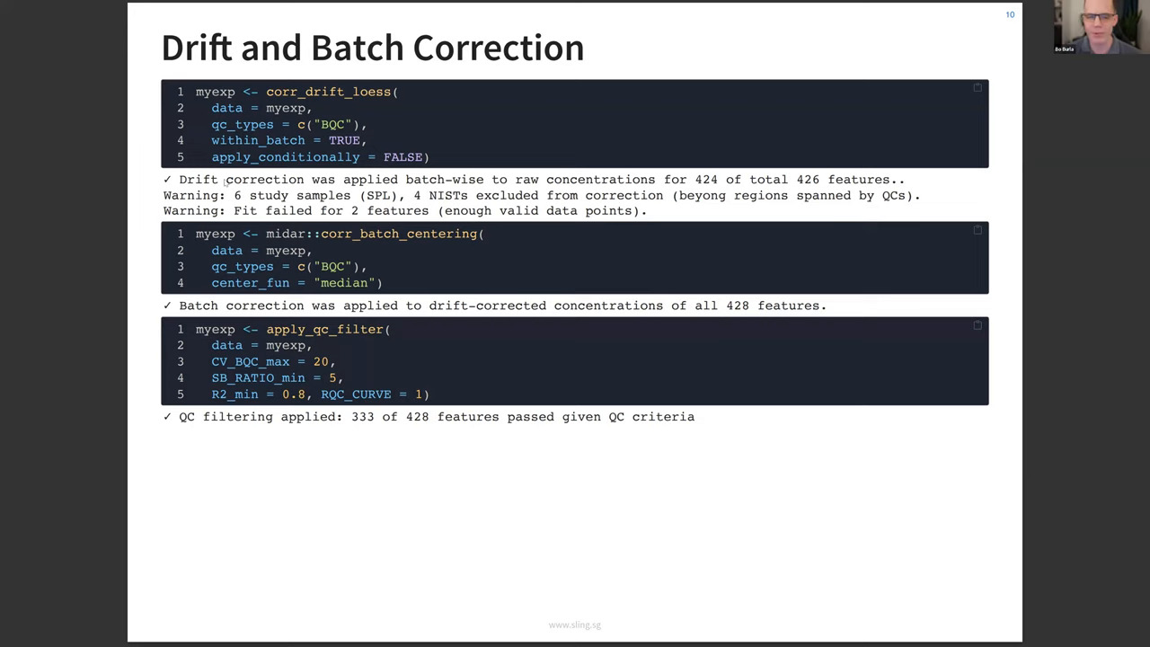
mouse_move(211, 239)
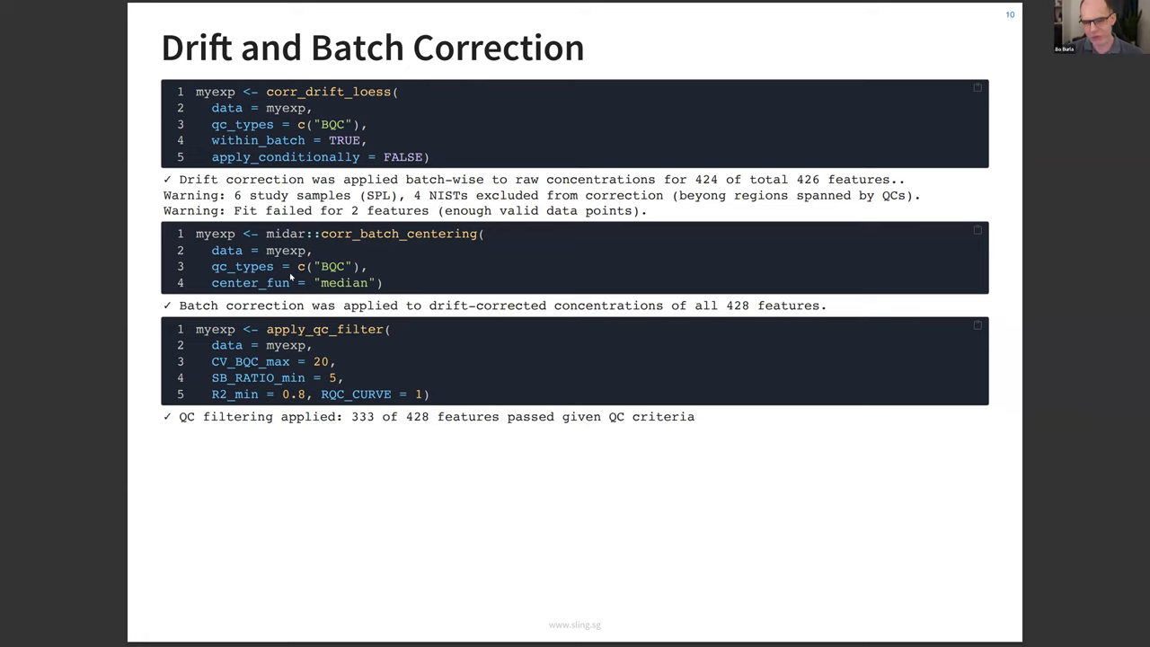
mouse_move(361, 433)
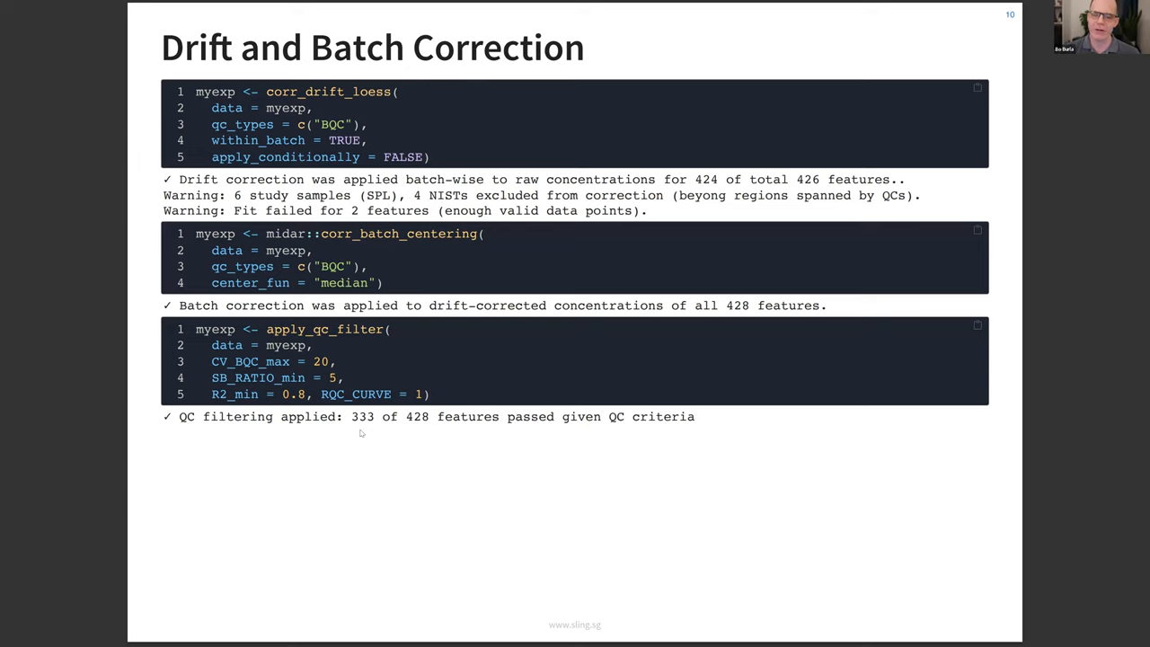
key(right)
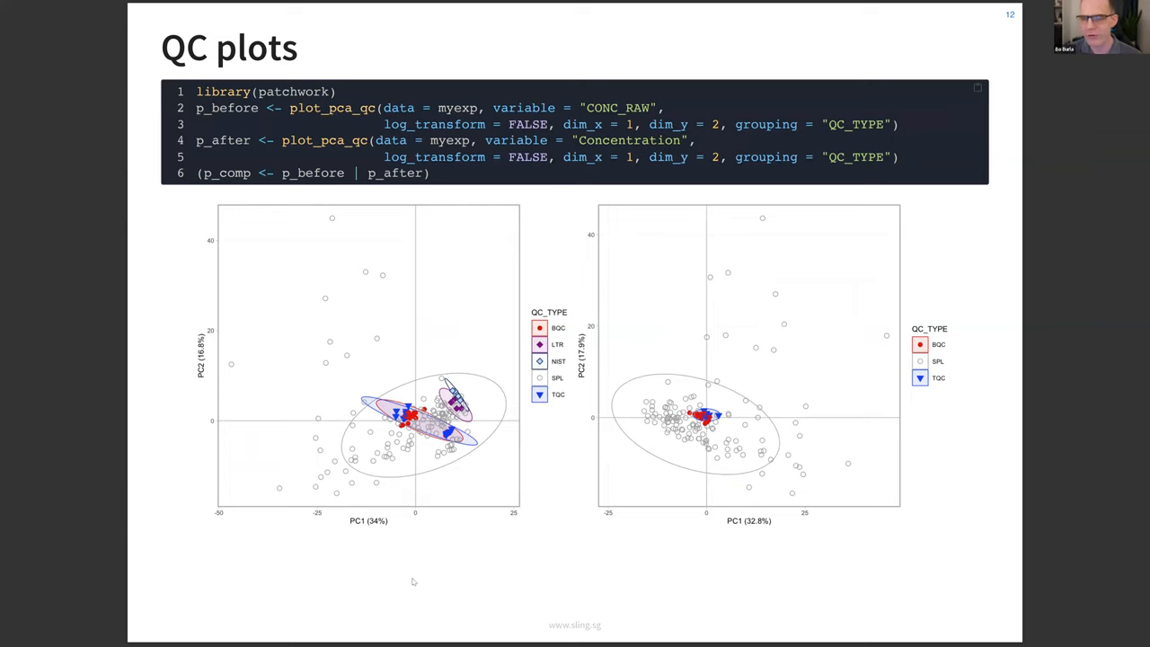
mouse_move(291, 320)
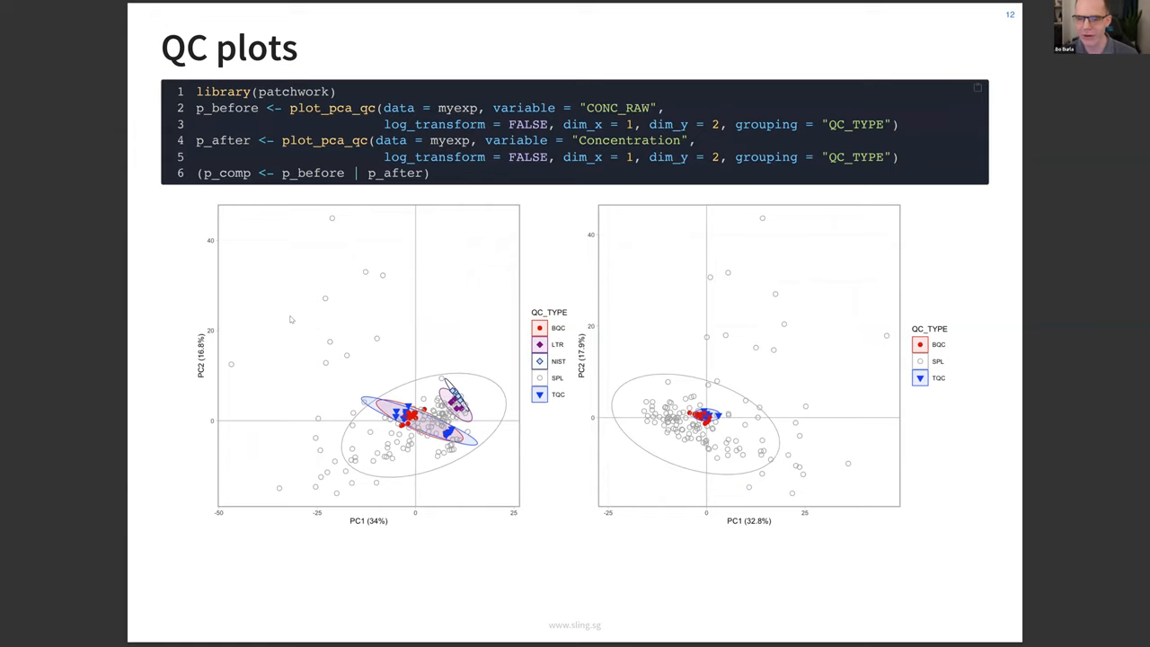
Move from the QC plots to the Interactive Plots slide with the plotly corrected PCA plot.
key(Right)
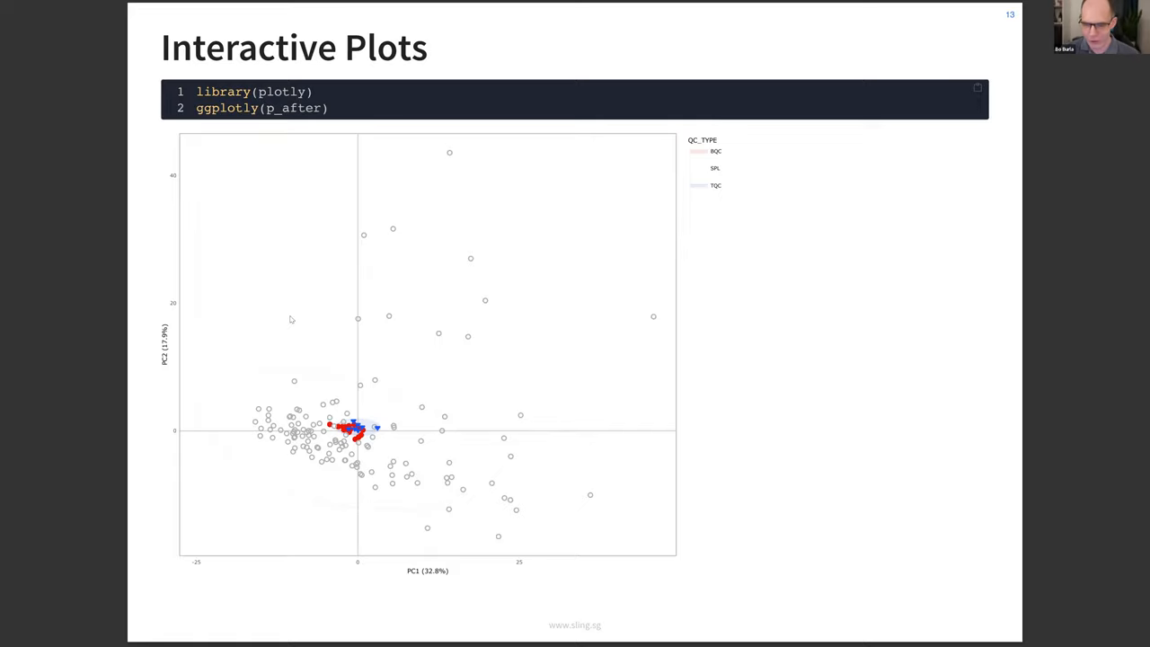
mouse_move(564, 379)
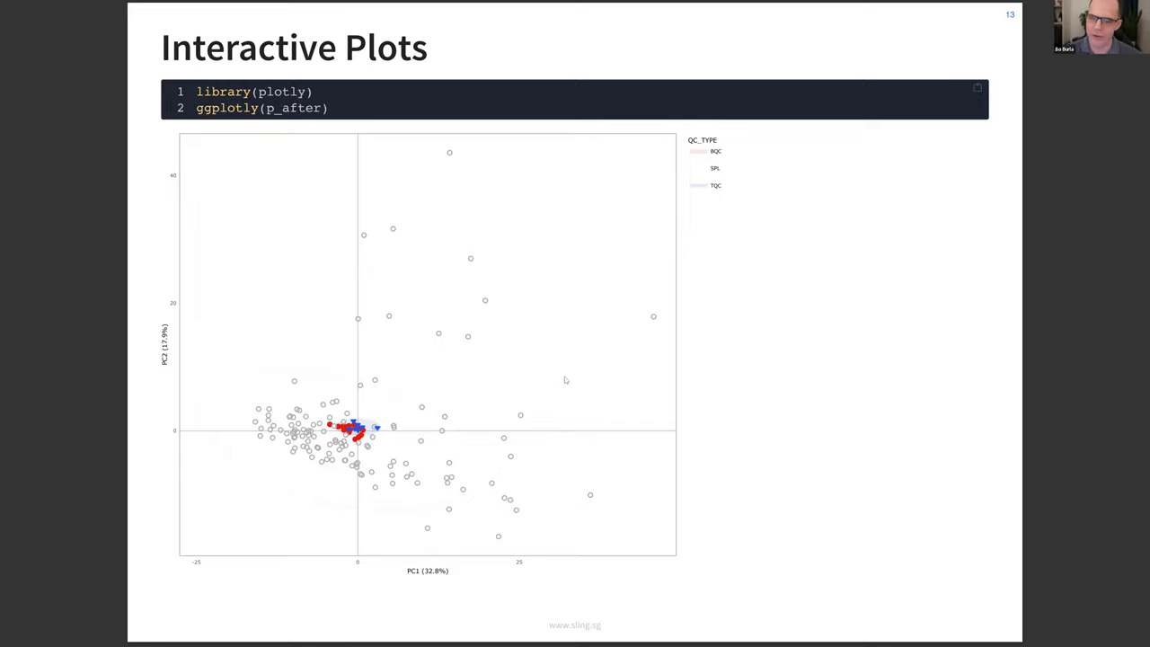
mouse_move(460, 160)
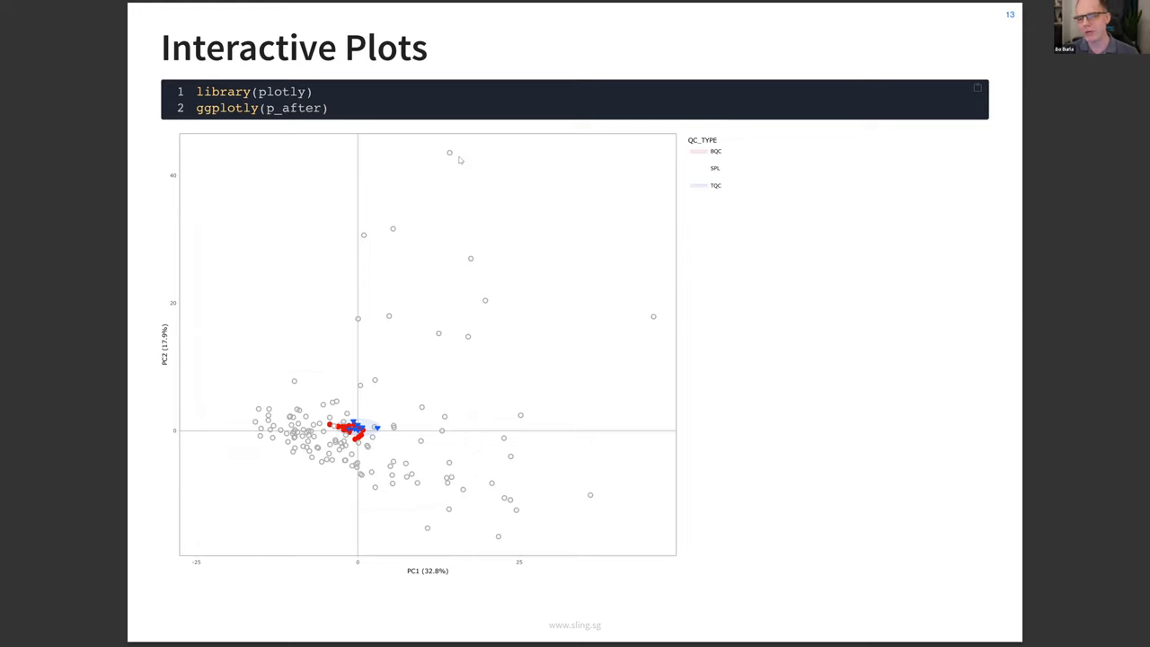
mouse_move(459, 154)
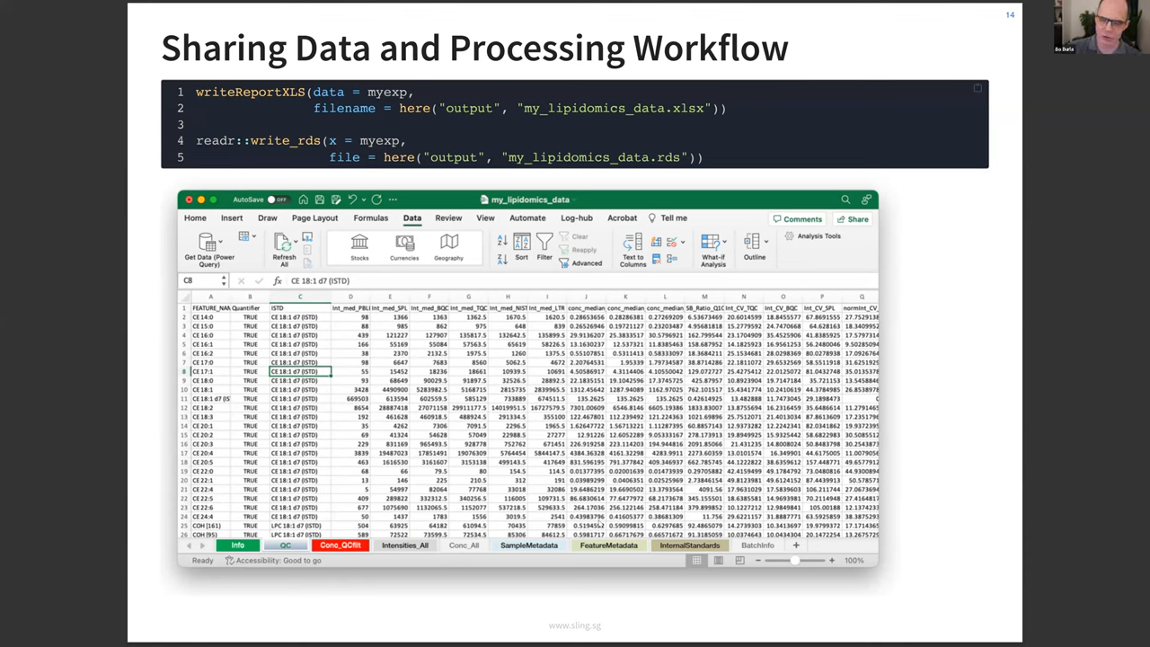
mouse_move(40, 327)
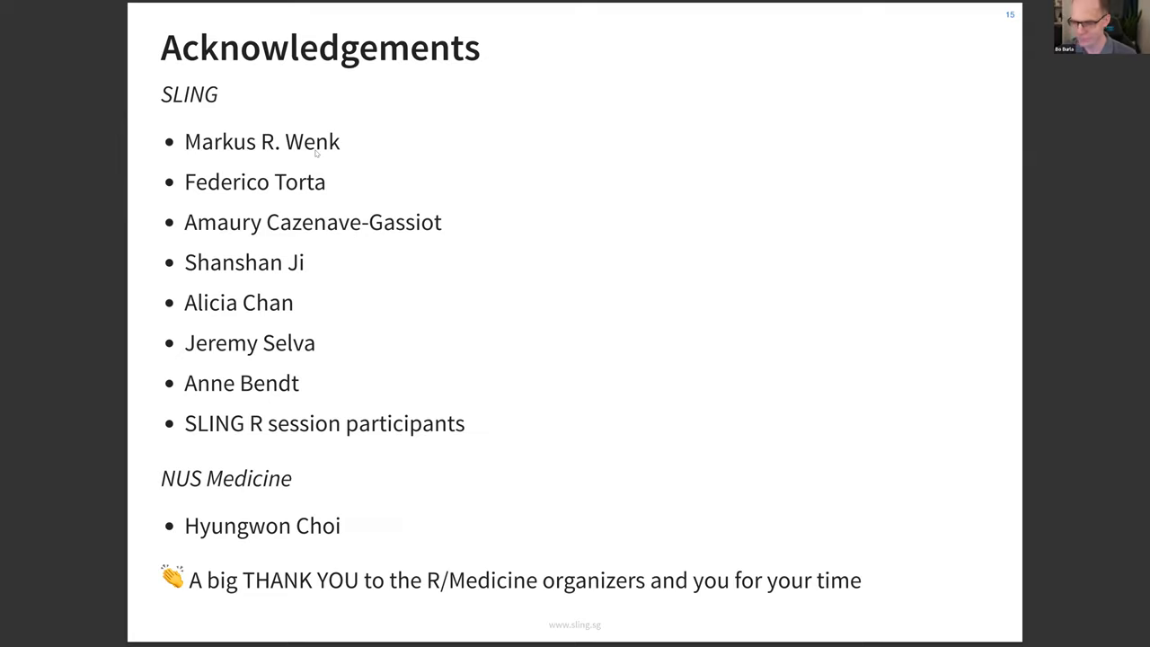
mouse_move(1071, 471)
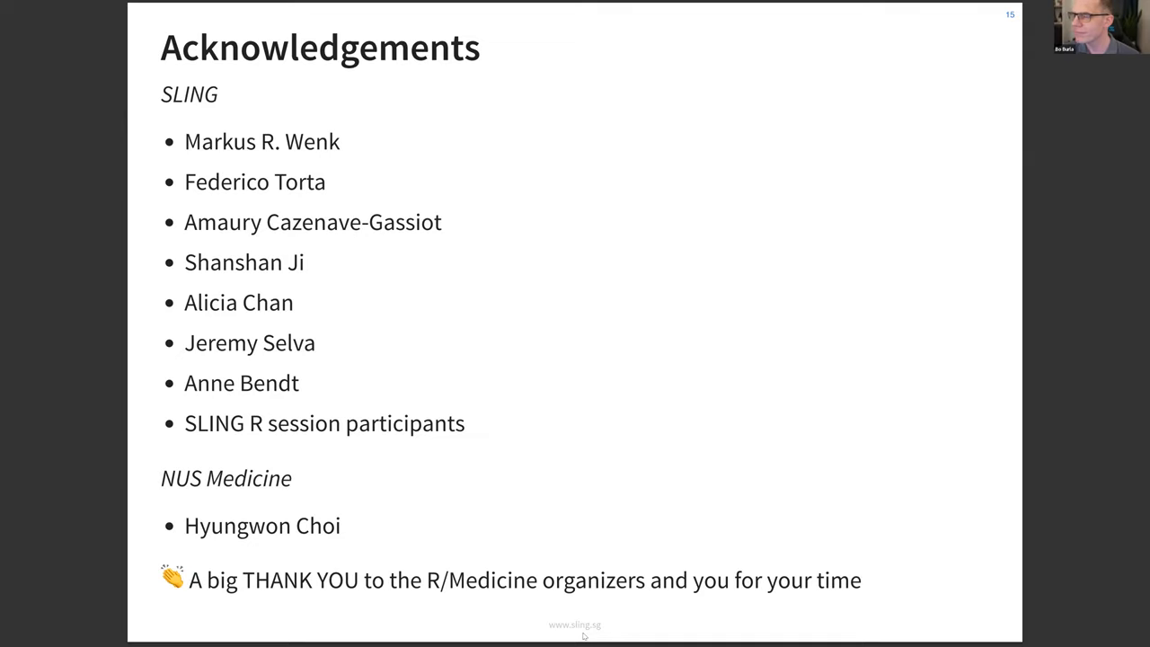
mouse_move(916, 430)
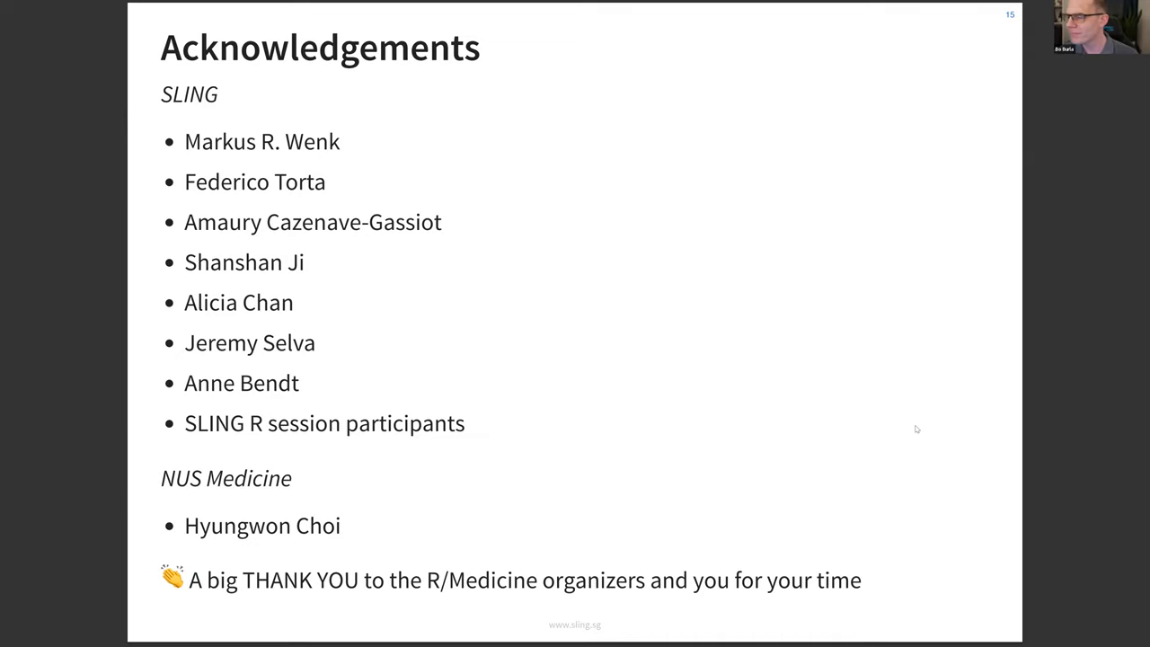
mouse_move(732, 358)
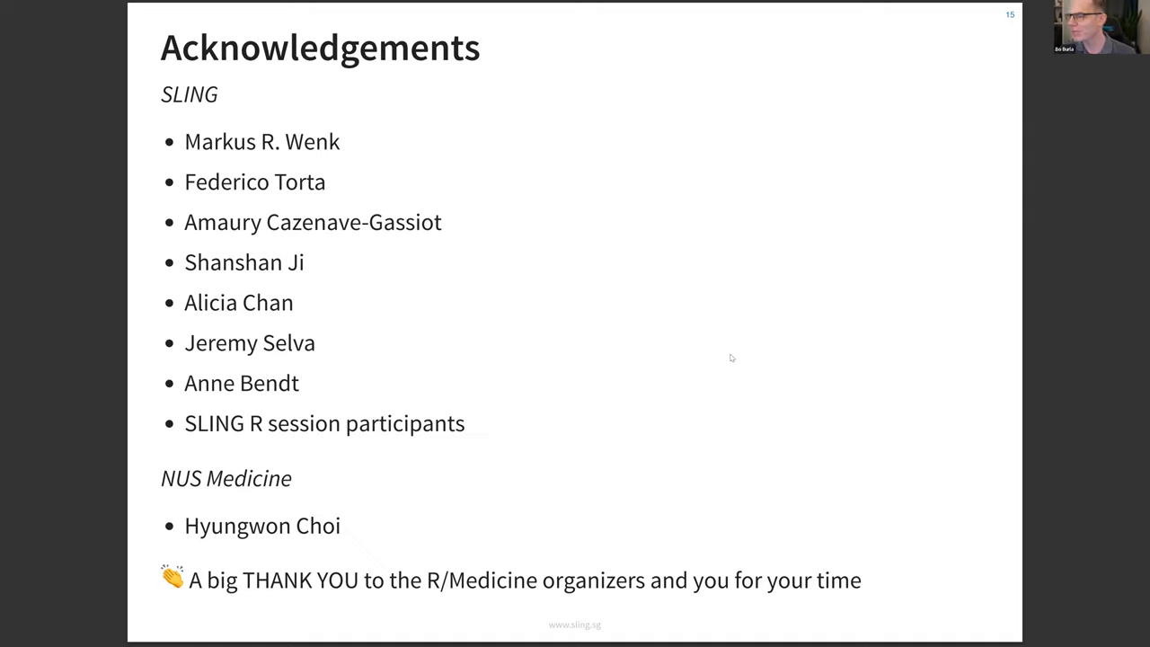
mouse_move(744, 349)
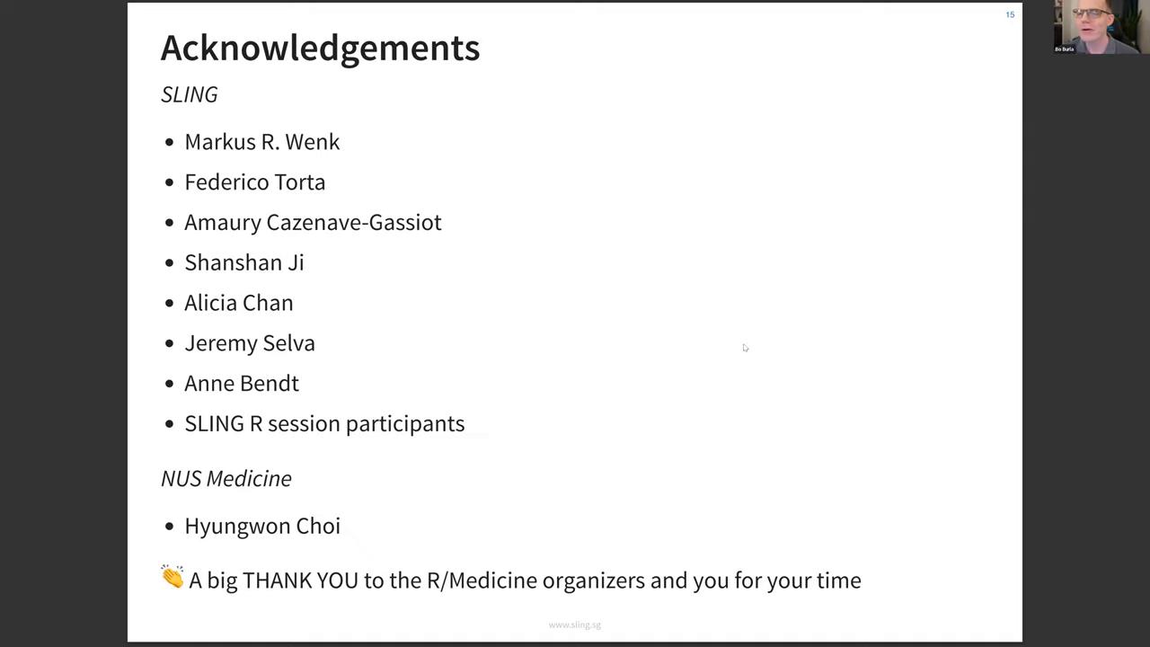
mouse_move(690, 319)
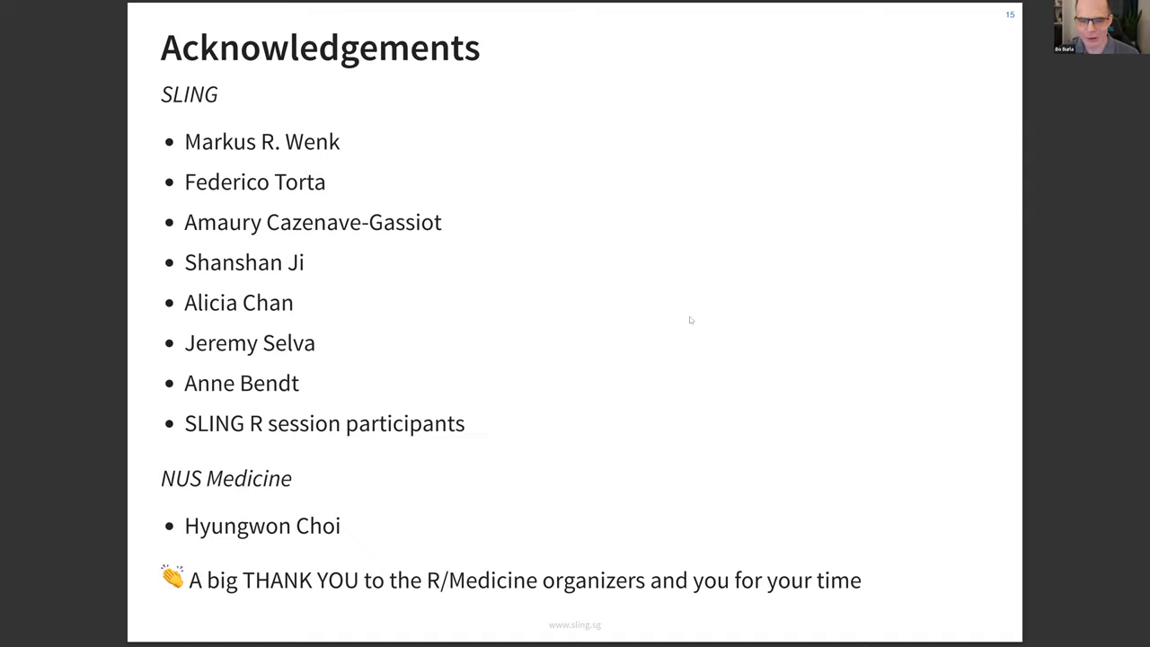
mouse_move(574, 244)
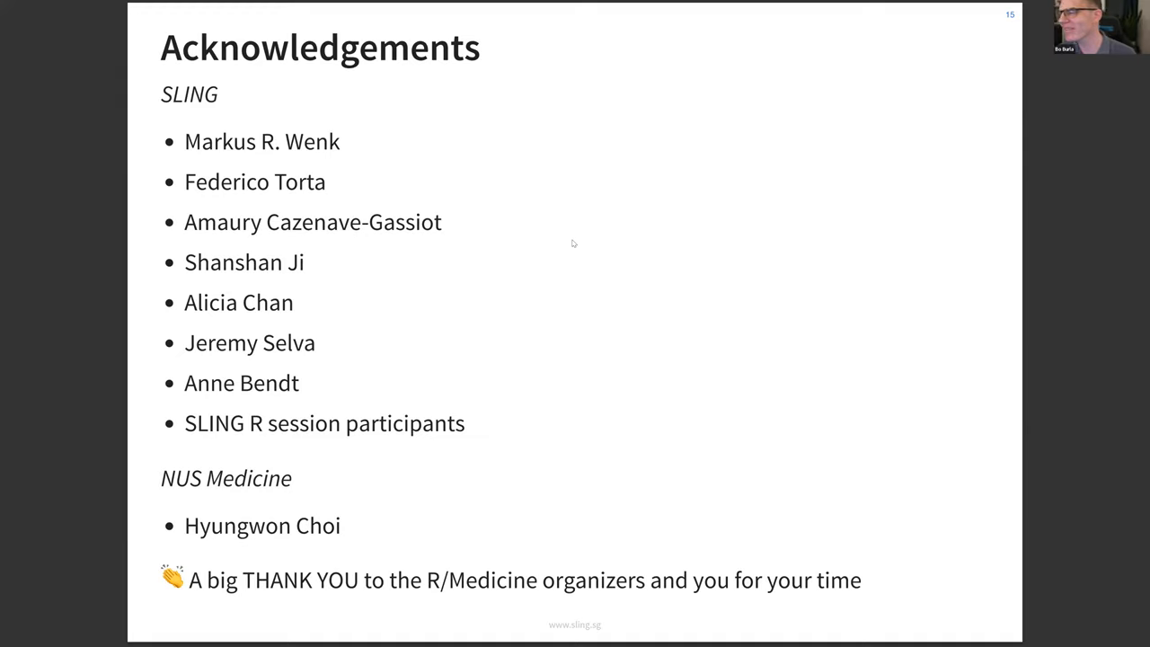
mouse_move(604, 79)
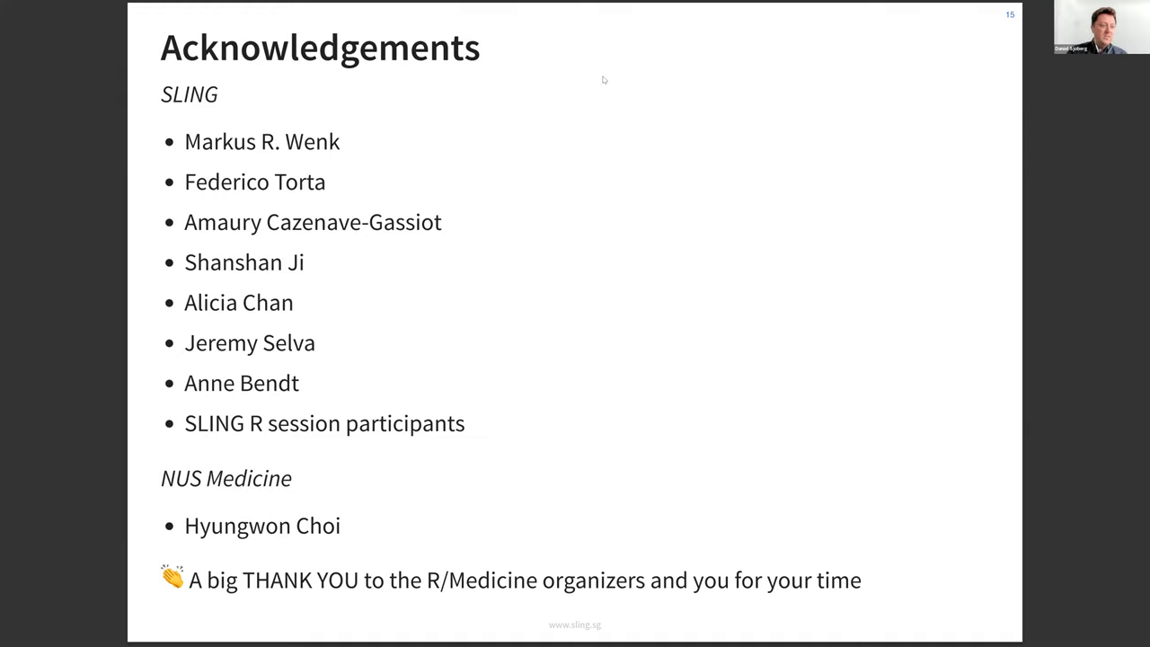